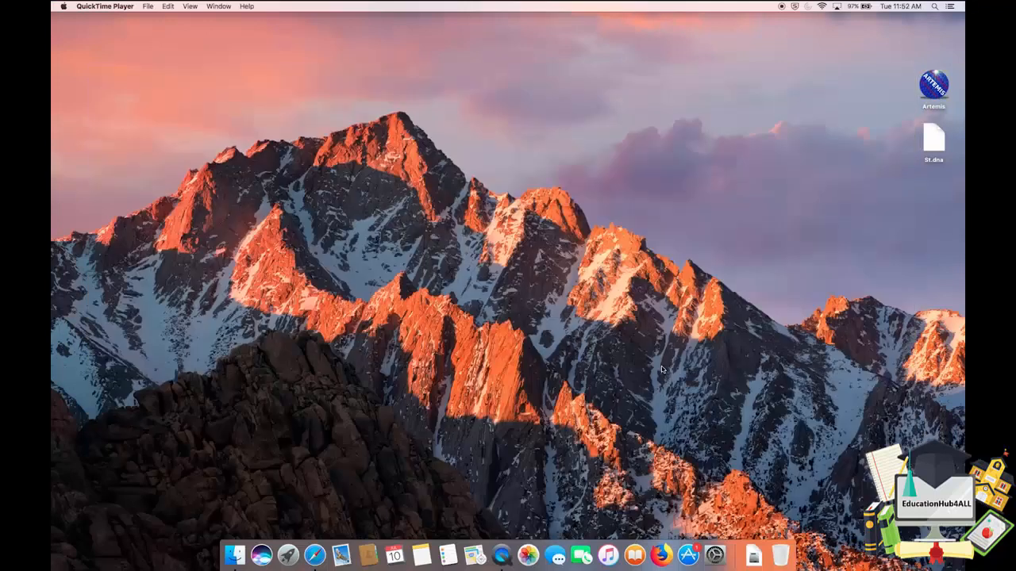
{"action": "mouse_move", "coordinate": [663, 383]}
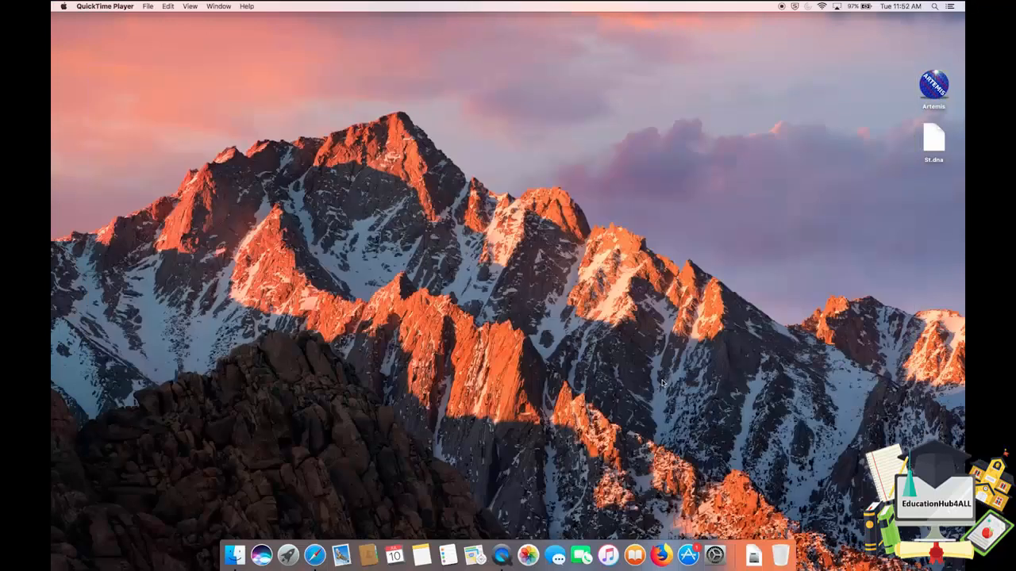
{"action": "mouse_move", "coordinate": [662, 555]}
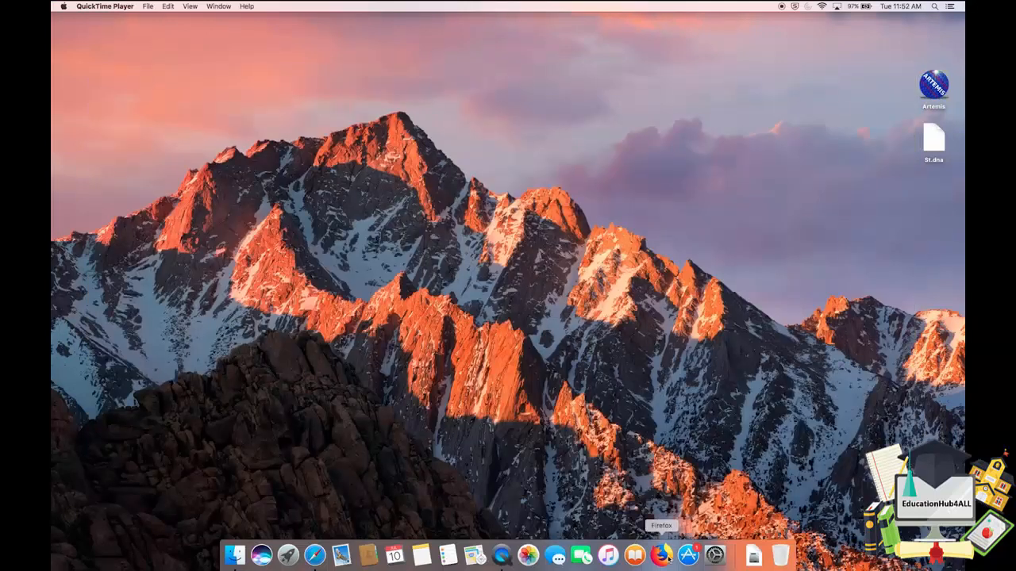
Step: Save St.tab from the ftp.sanger.ac.uk Salmonella AG3 index to the Desktop and quit Firefox
{"action": "left_click", "coordinate": [660, 556]}
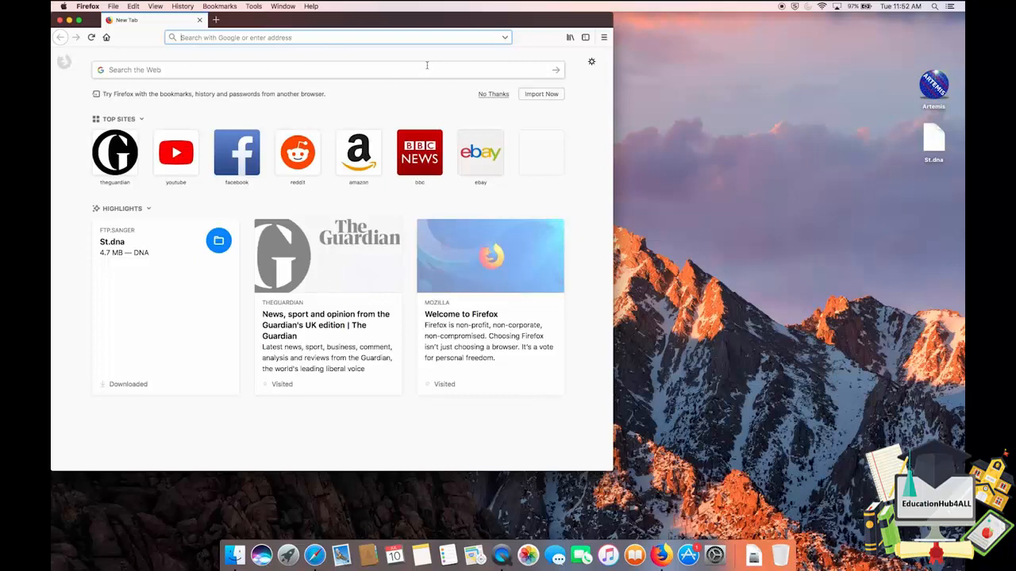
{"action": "type", "text": "ftp.sanger.ac.uk/pub/project/pathogens/Salmonella/AG3/"}
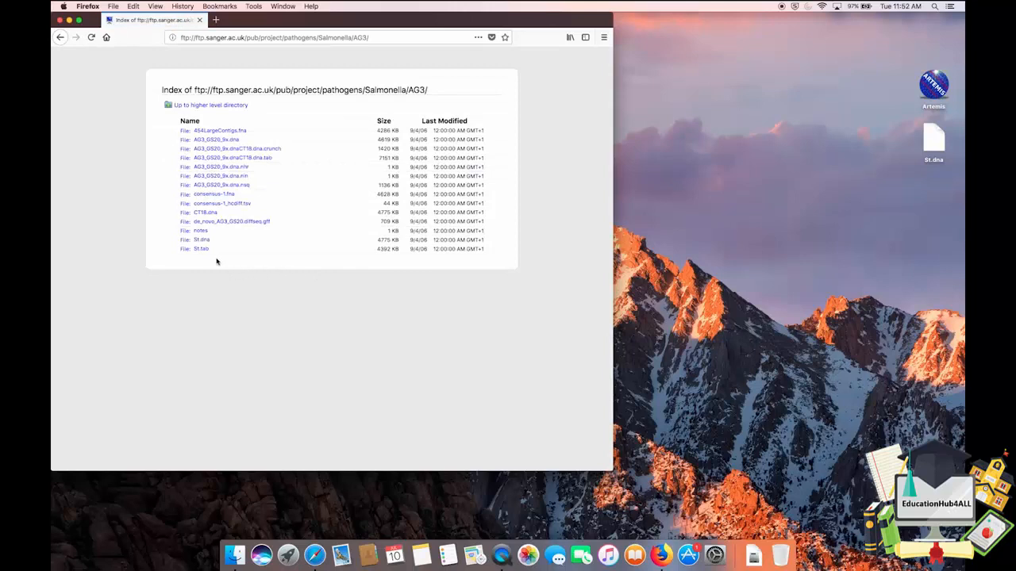
{"action": "right_click", "coordinate": [200, 247]}
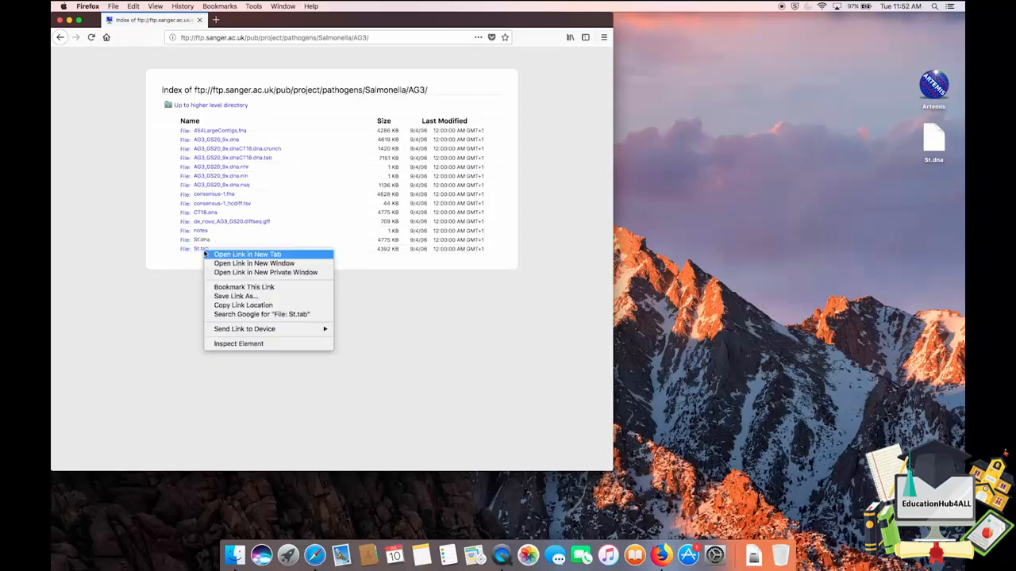
{"action": "mouse_move", "coordinate": [235, 296]}
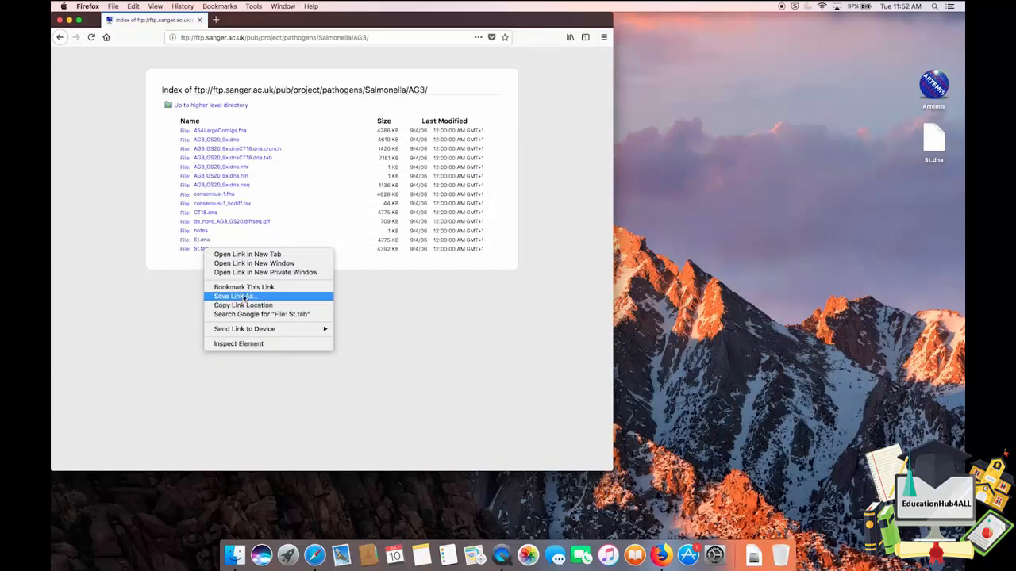
{"action": "left_click", "coordinate": [233, 297]}
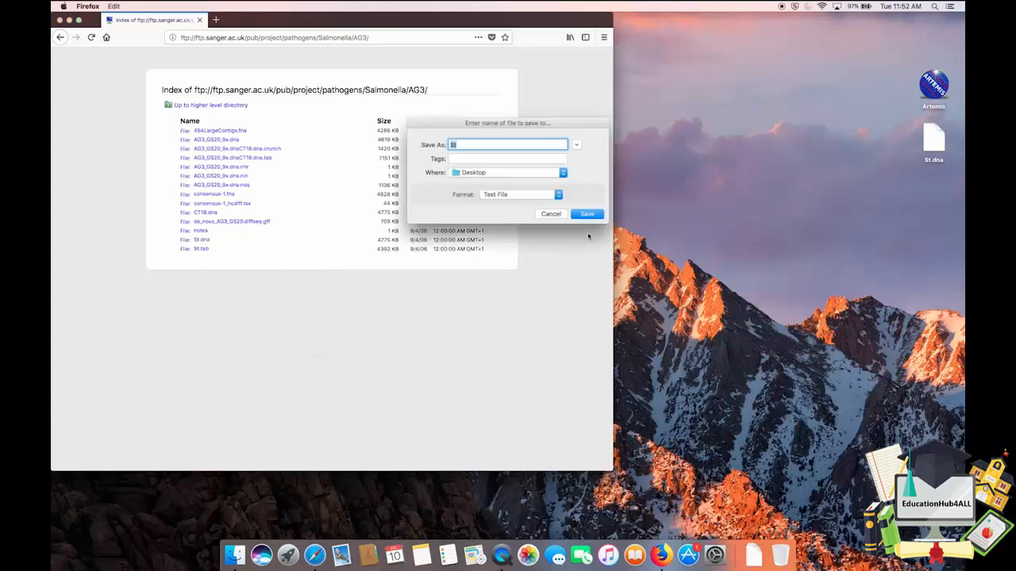
{"action": "left_click", "coordinate": [587, 213]}
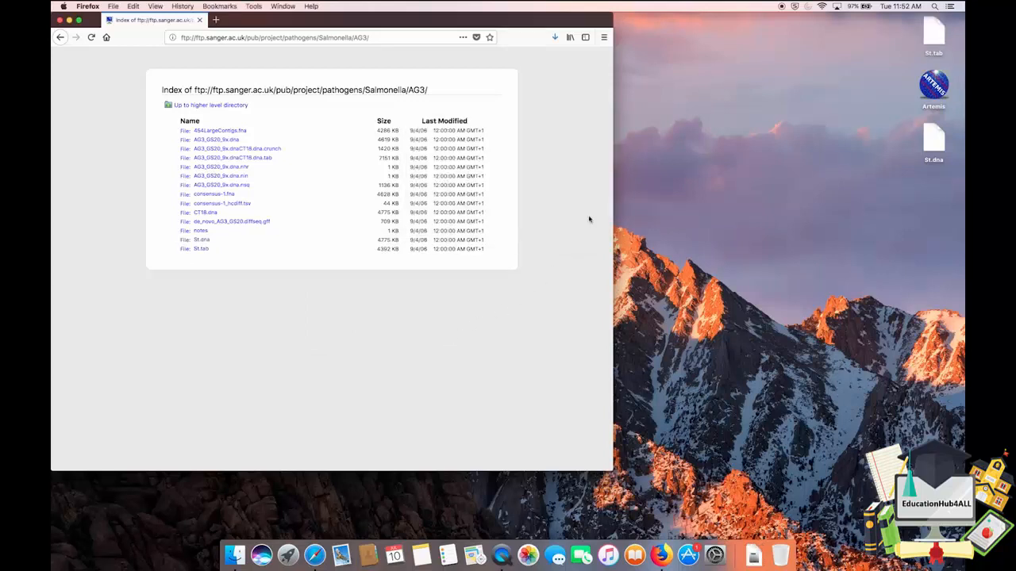
{"action": "left_click", "coordinate": [88, 6]}
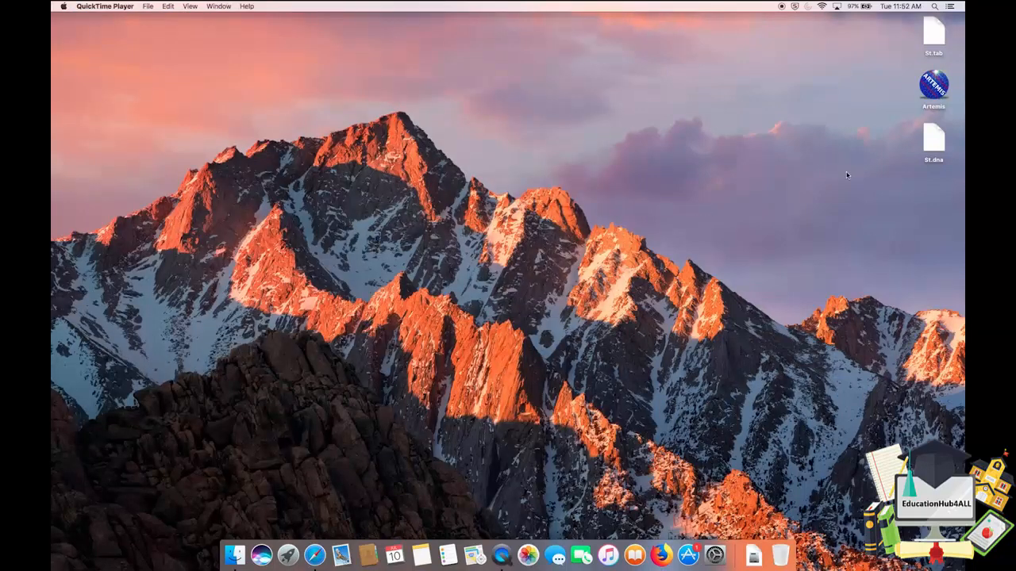
Step: Launch Artemis from the desktop and load St.dna into an Entry Edit window
{"action": "left_click", "coordinate": [933, 85]}
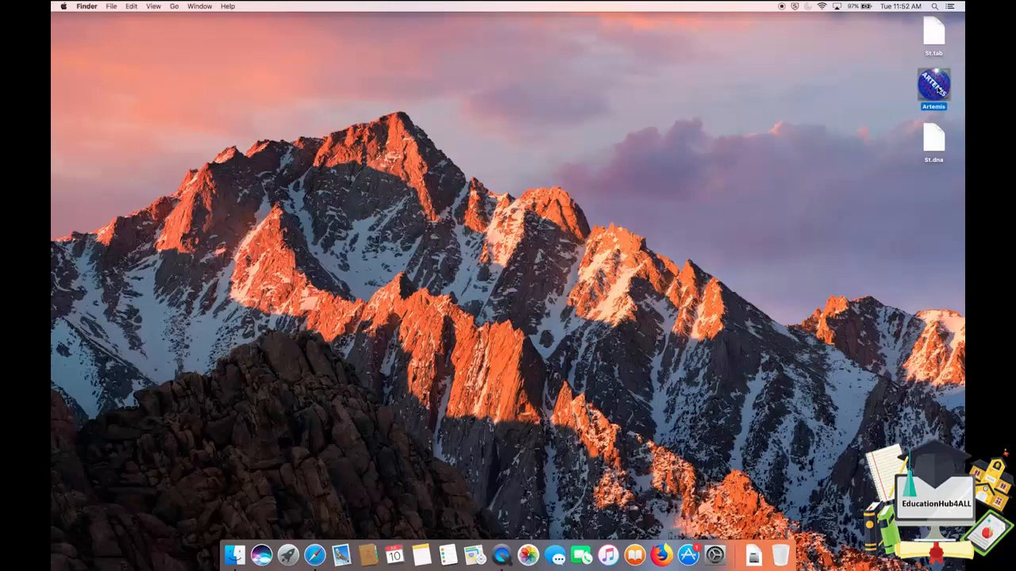
{"action": "double_click", "coordinate": [934, 85]}
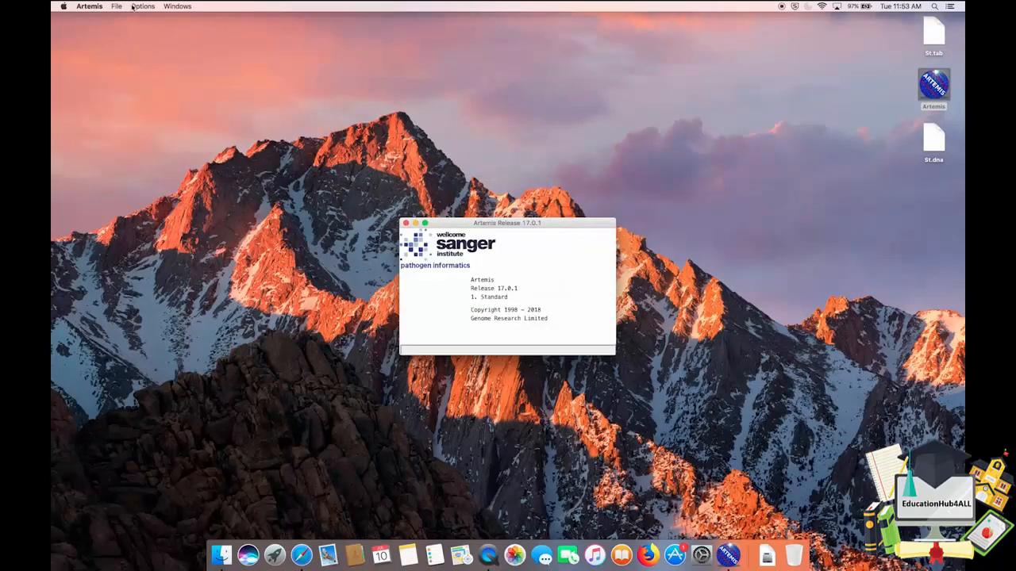
{"action": "left_click", "coordinate": [117, 6]}
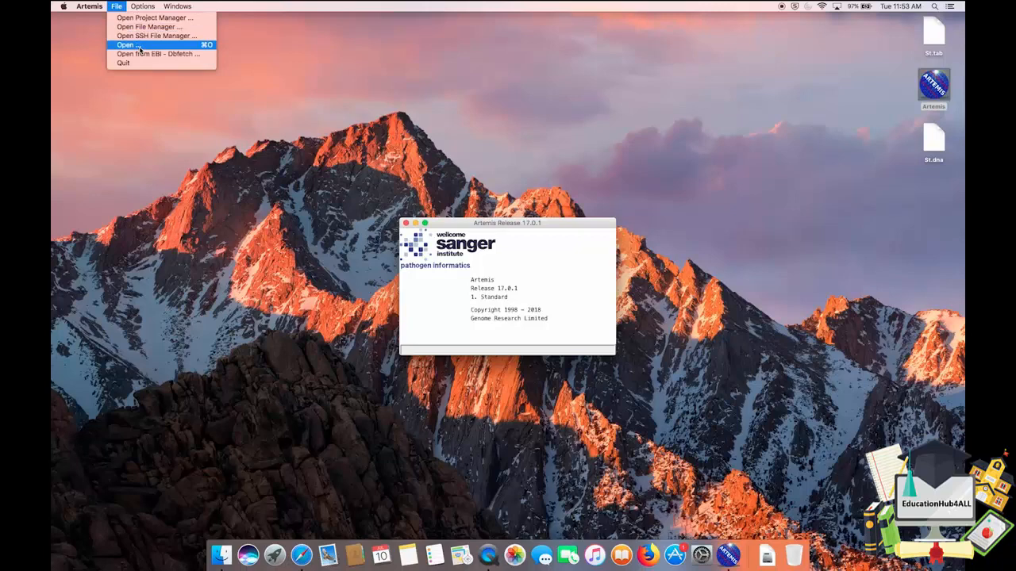
{"action": "left_click", "coordinate": [127, 45]}
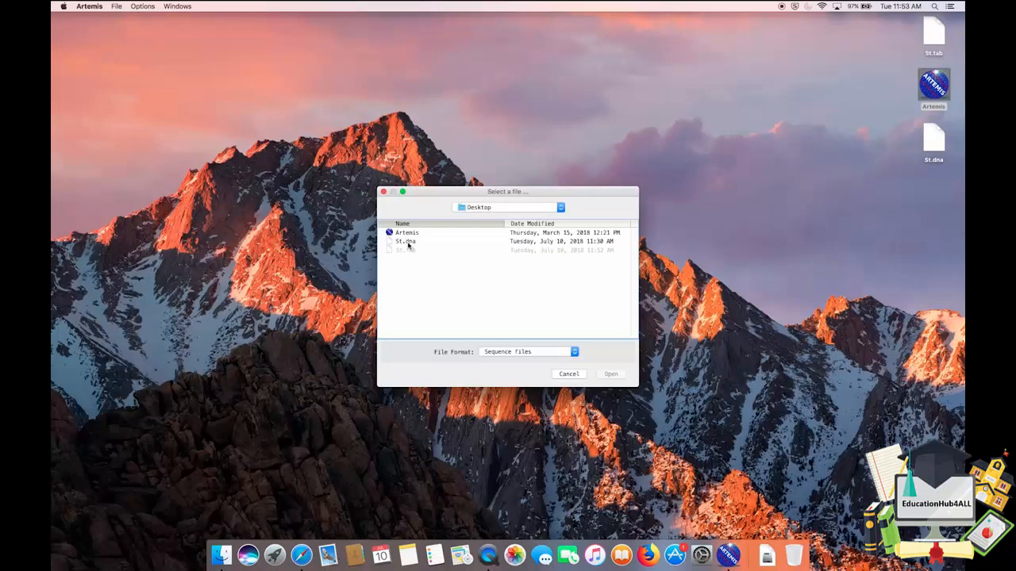
{"action": "left_click", "coordinate": [406, 241]}
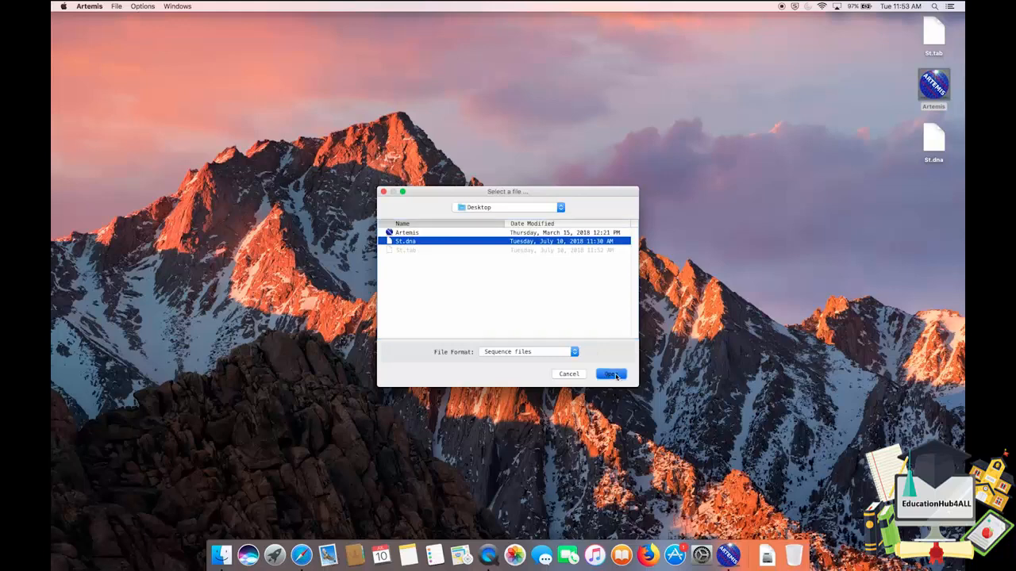
{"action": "left_click", "coordinate": [610, 374]}
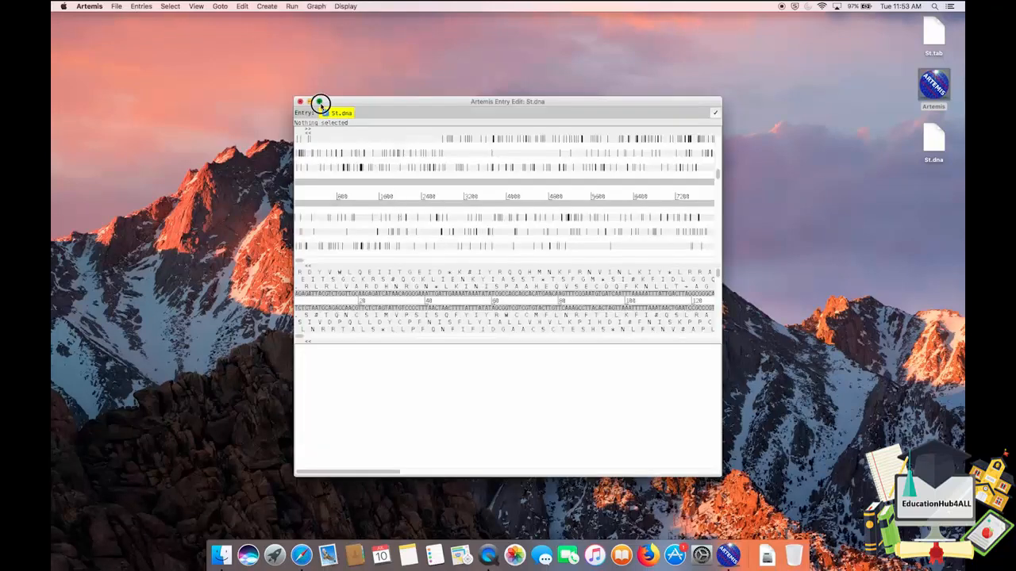
Step: Read the St.tab entry into the maximised St.dna window, skipping the reading warnings
{"action": "left_click", "coordinate": [320, 105]}
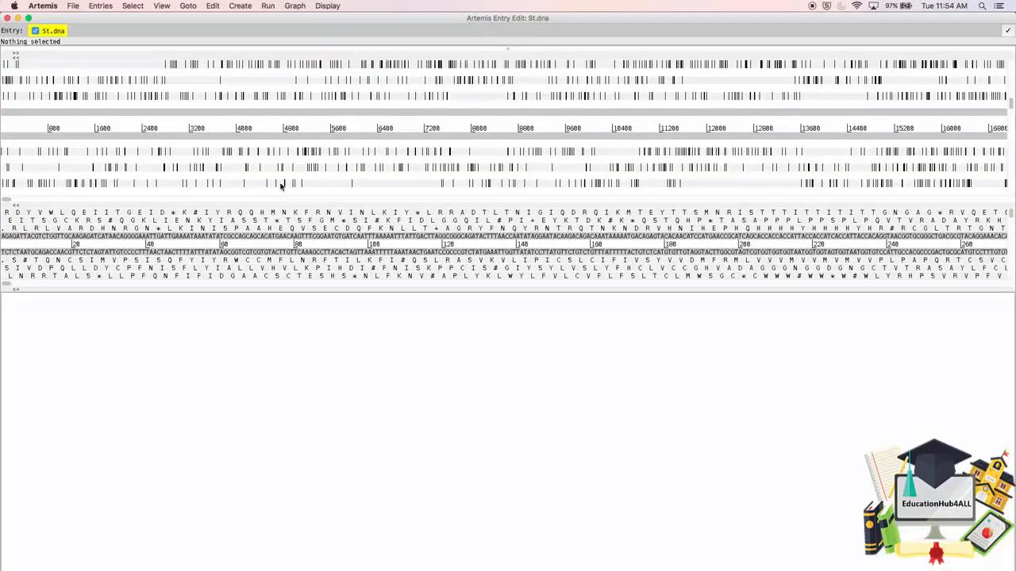
{"action": "left_click", "coordinate": [73, 6]}
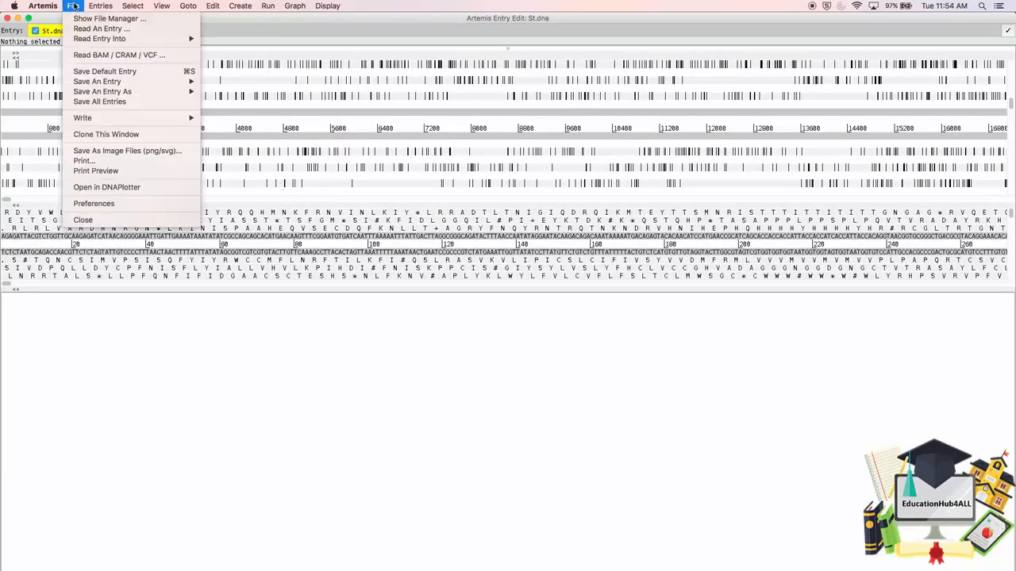
{"action": "left_click", "coordinate": [331, 229]}
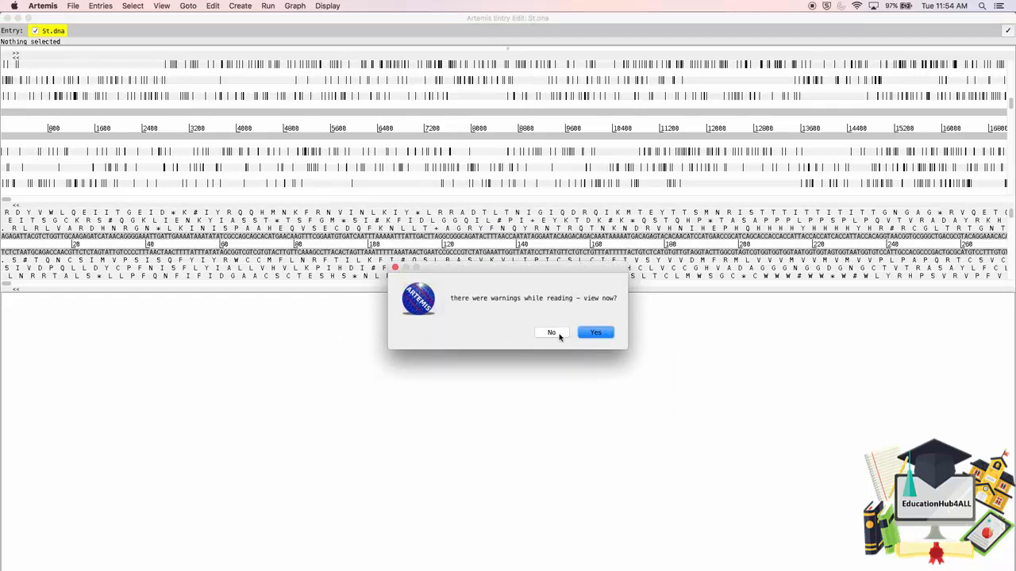
{"action": "left_click", "coordinate": [593, 332]}
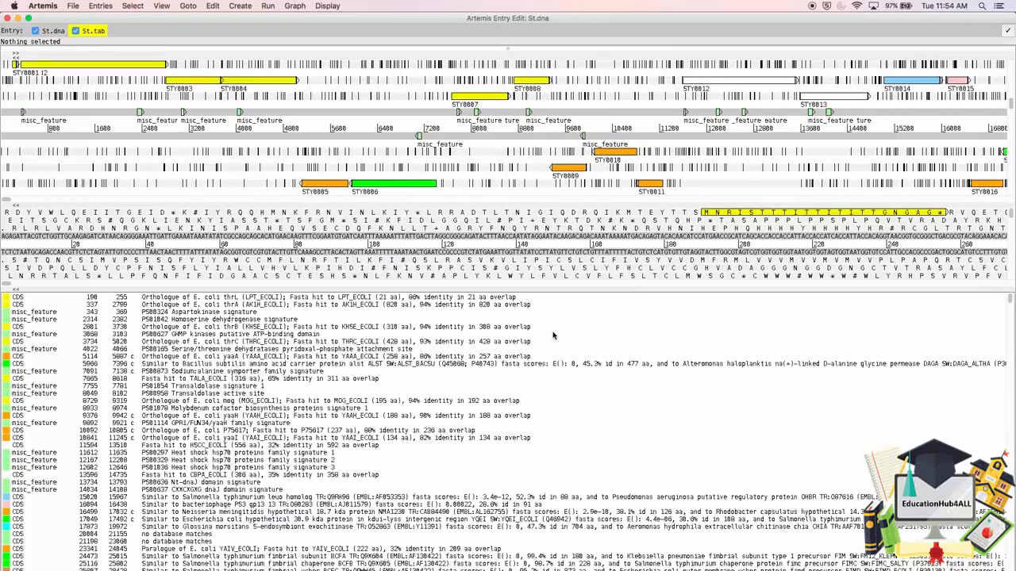
{"action": "mouse_move", "coordinate": [625, 336]}
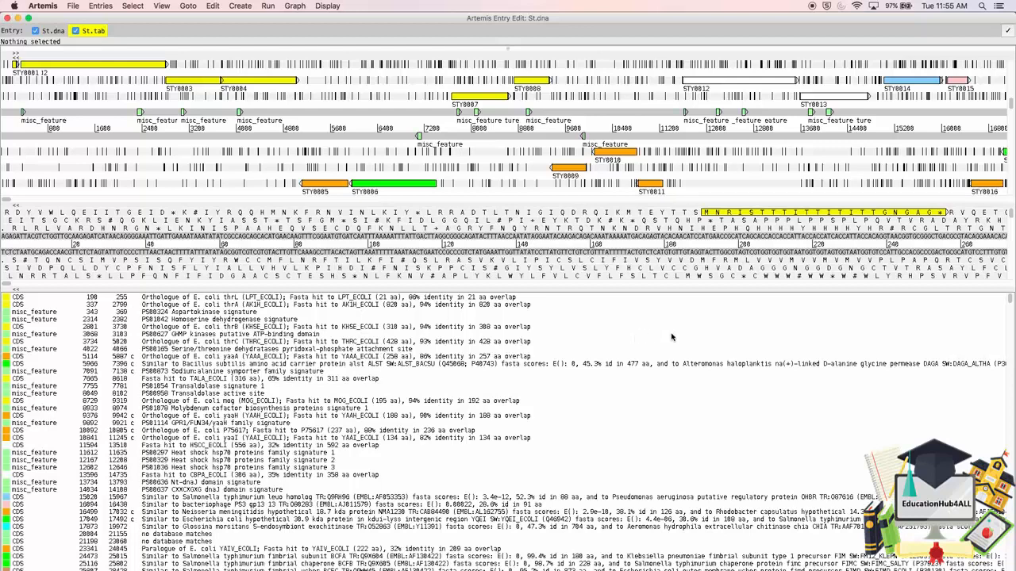
{"action": "mouse_move", "coordinate": [676, 352]}
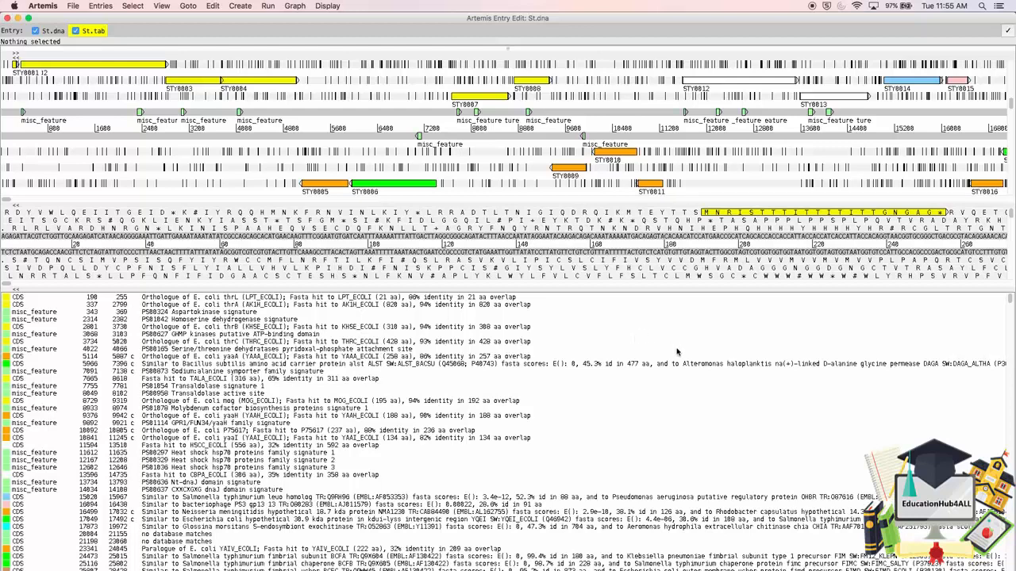
{"action": "mouse_move", "coordinate": [319, 94]}
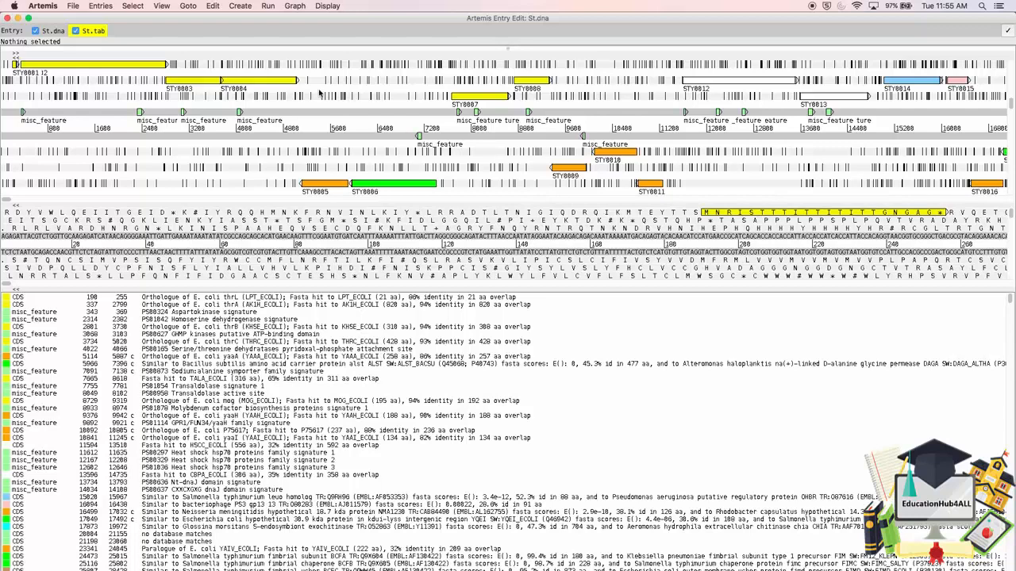
{"action": "mouse_move", "coordinate": [193, 87]}
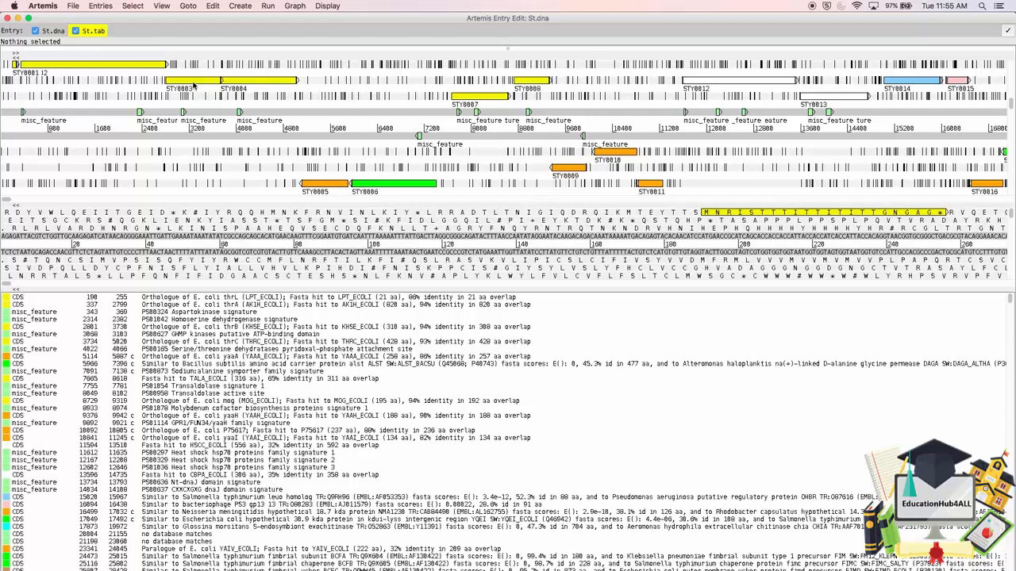
{"action": "mouse_move", "coordinate": [720, 89]}
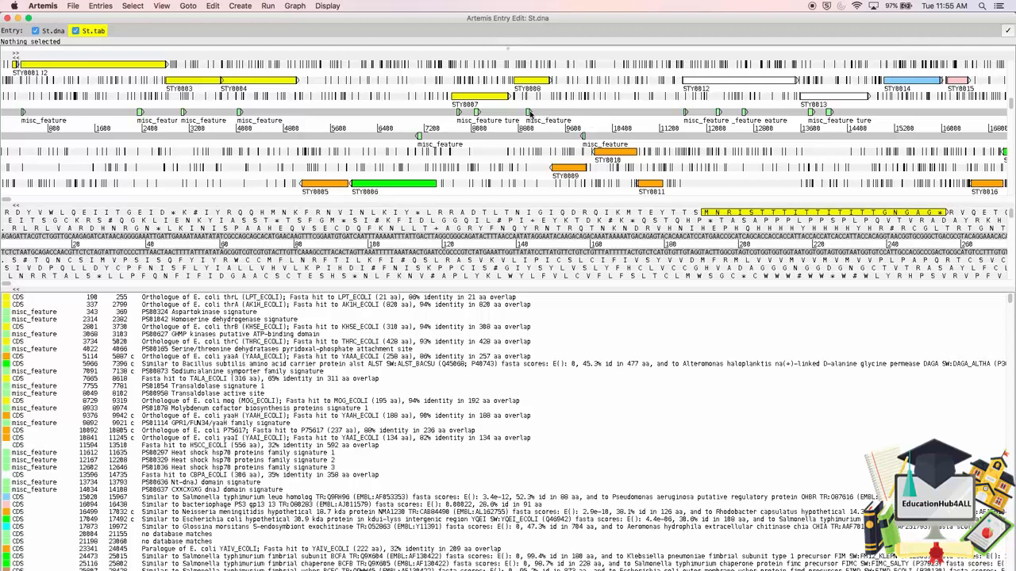
{"action": "mouse_move", "coordinate": [406, 273]}
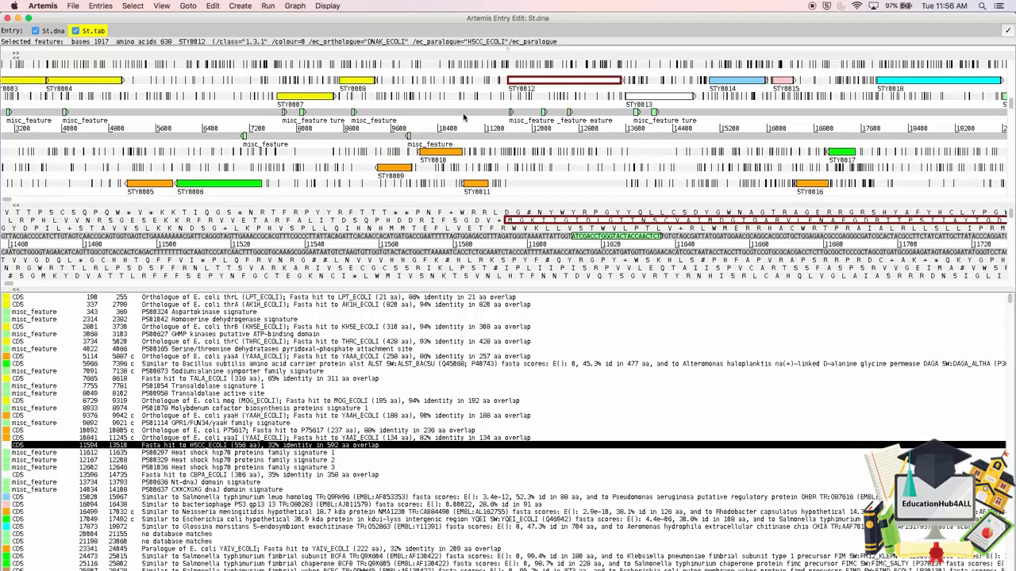
{"action": "mouse_move", "coordinate": [95, 279]}
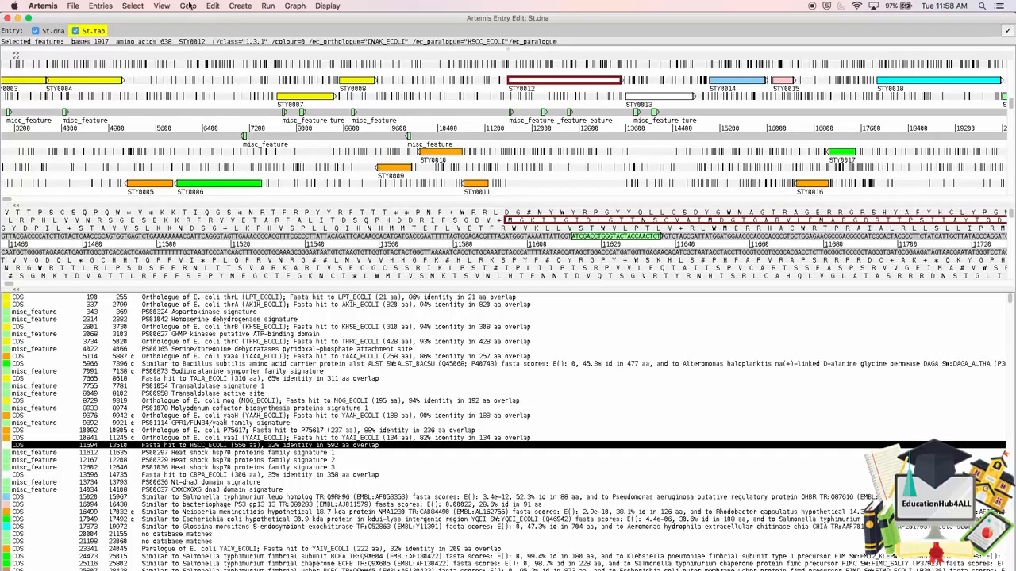
Step: Jump to base 75 of the selected feature, landing on forward-strand base 11060
{"action": "left_click", "coordinate": [188, 6]}
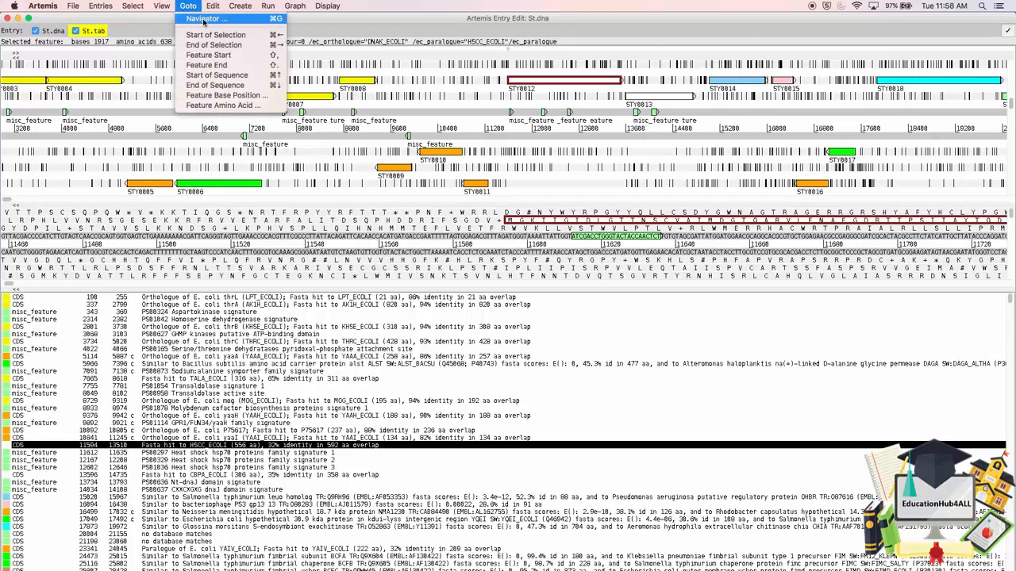
{"action": "mouse_move", "coordinate": [214, 85]}
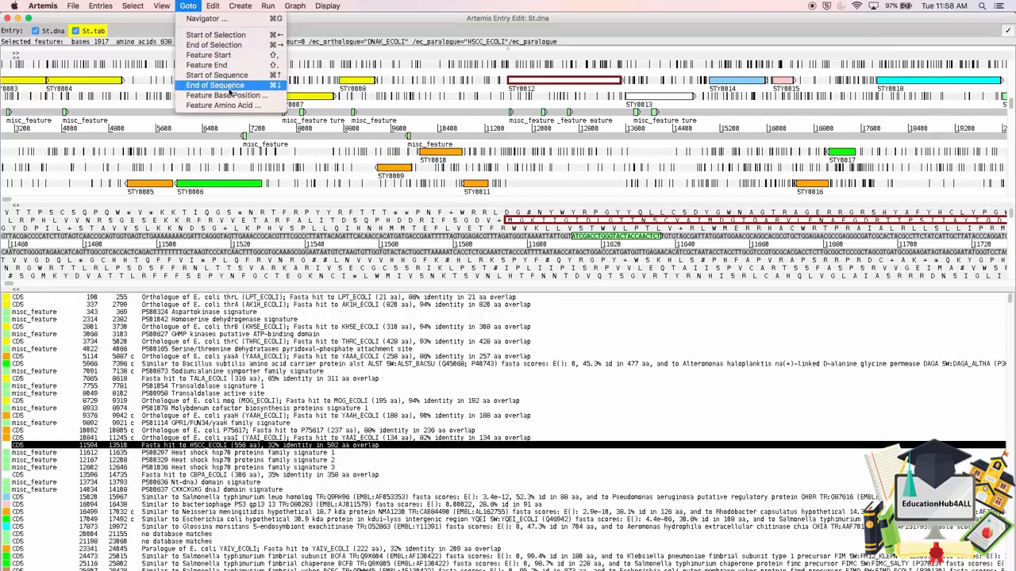
{"action": "mouse_move", "coordinate": [227, 95]}
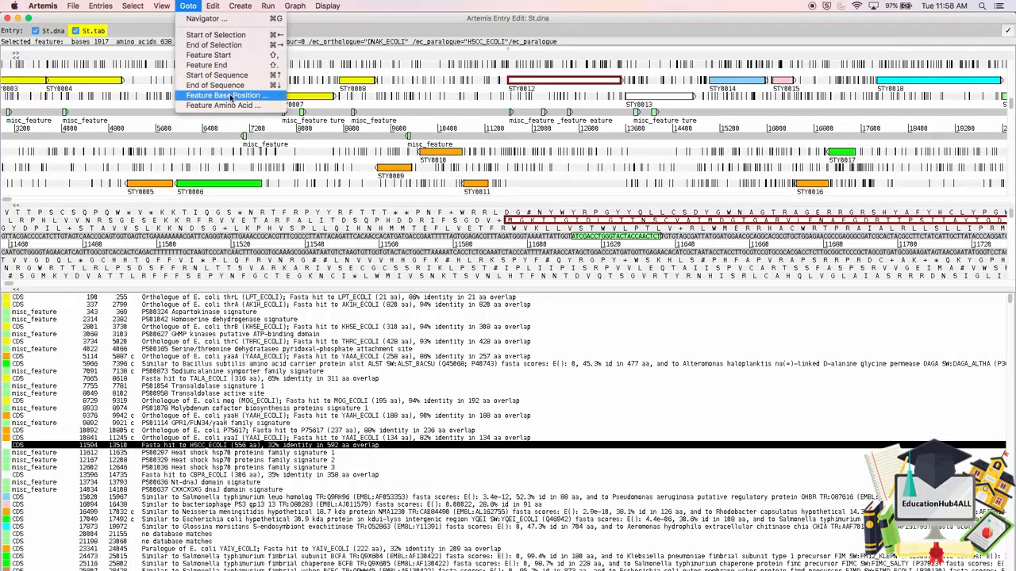
{"action": "left_click", "coordinate": [225, 96]}
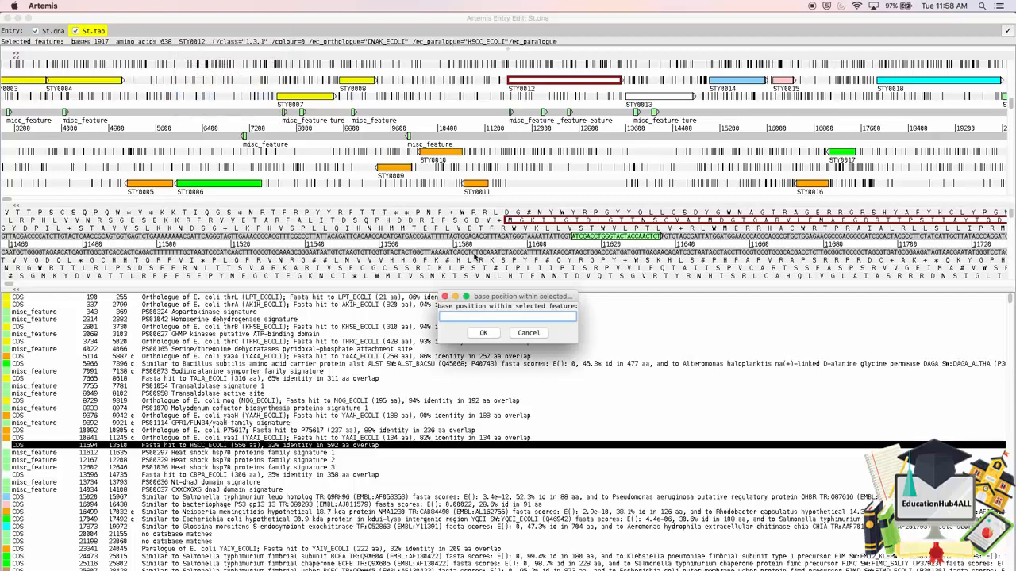
{"action": "type", "text": "75"}
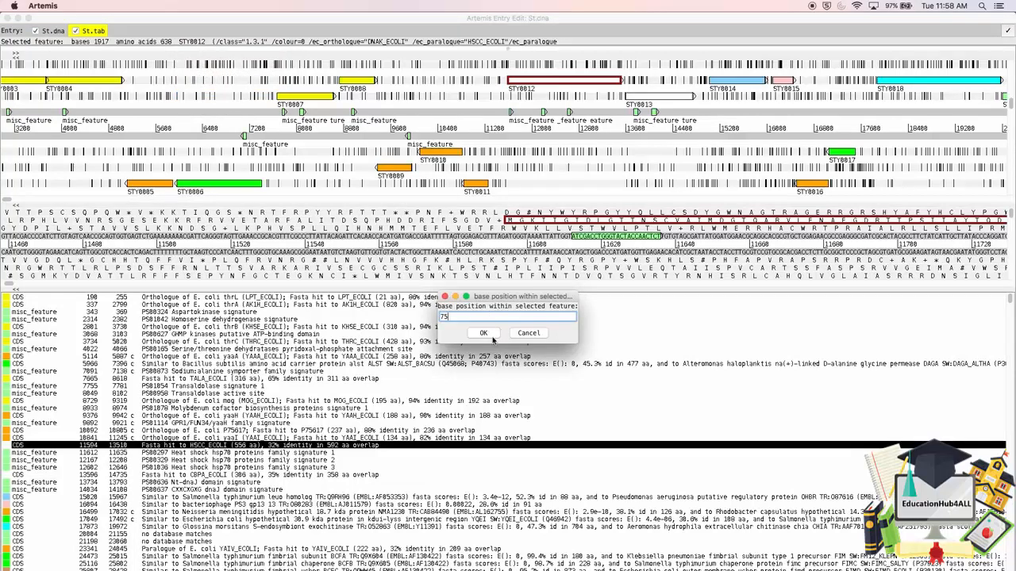
{"action": "left_click", "coordinate": [483, 334]}
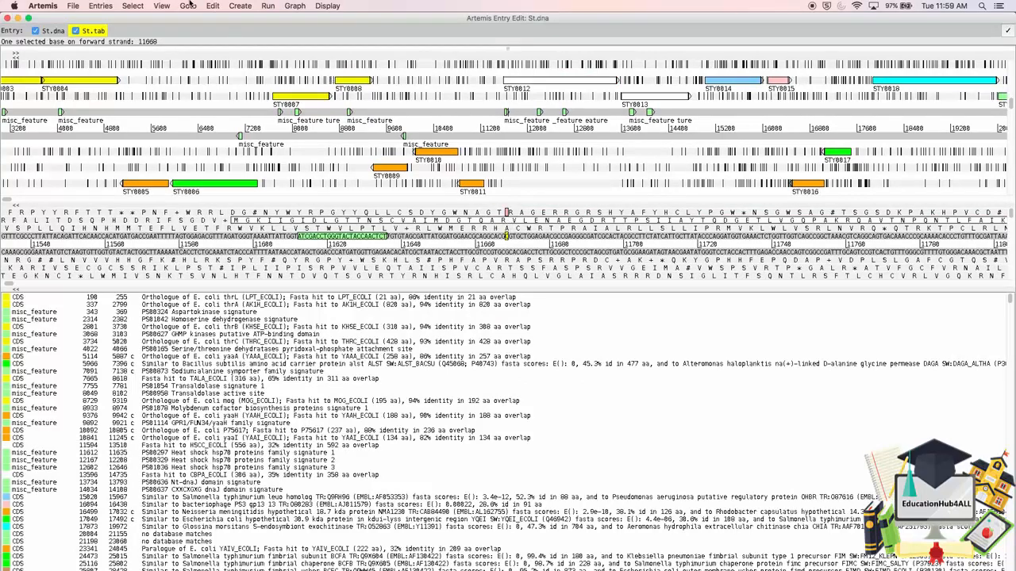
Step: Use the Navigator's Goto Base to jump to base 350000, then close it
{"action": "left_click", "coordinate": [187, 6]}
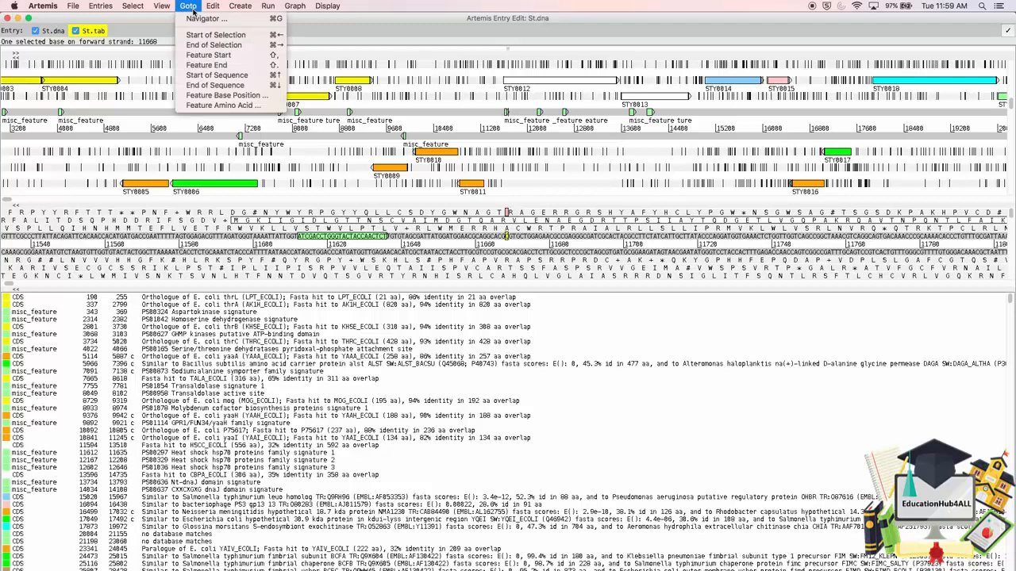
{"action": "left_click", "coordinate": [206, 19]}
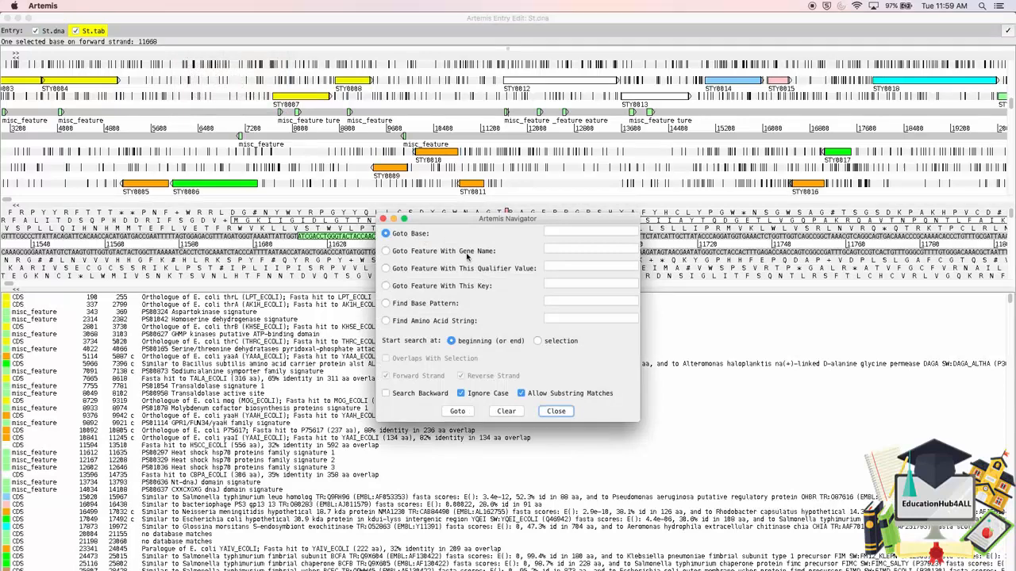
{"action": "mouse_move", "coordinate": [495, 276]}
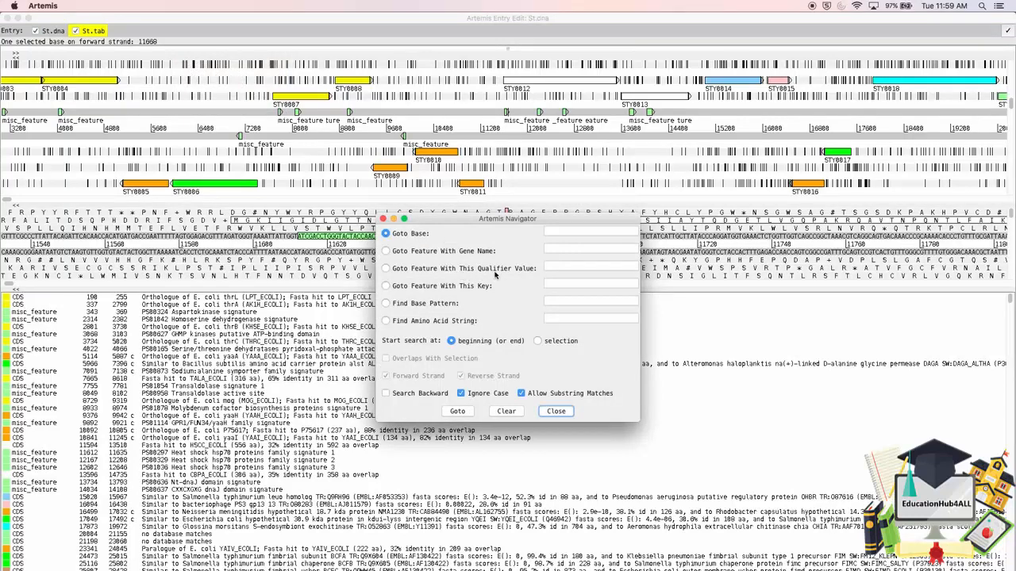
{"action": "mouse_move", "coordinate": [498, 276]}
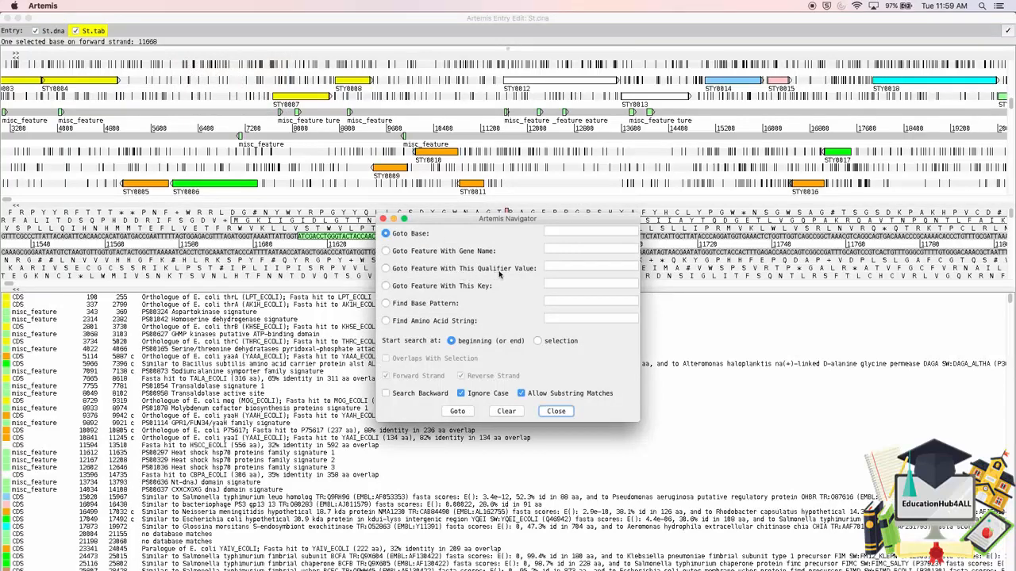
{"action": "left_click", "coordinate": [590, 232]}
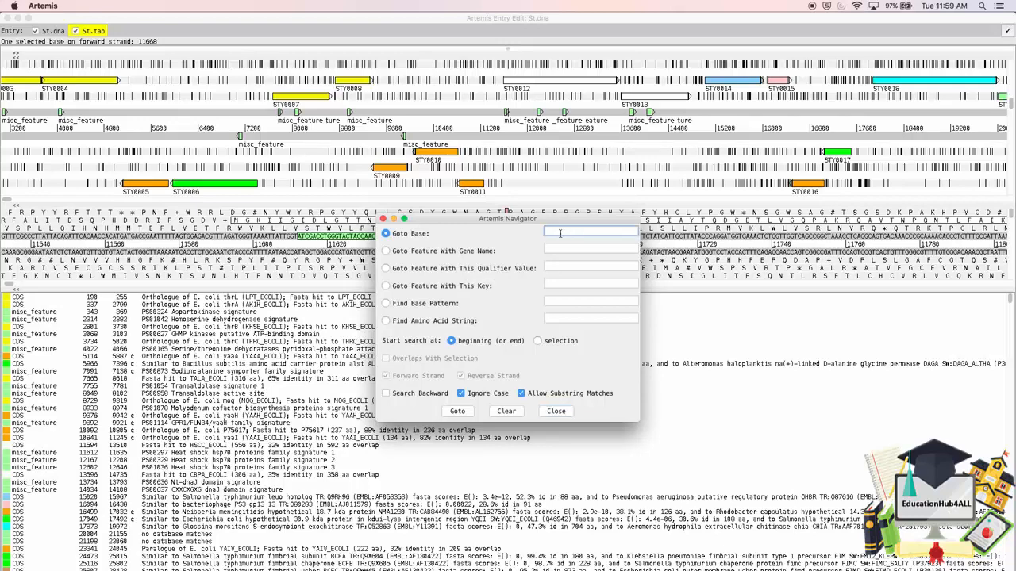
{"action": "type", "text": "350000"}
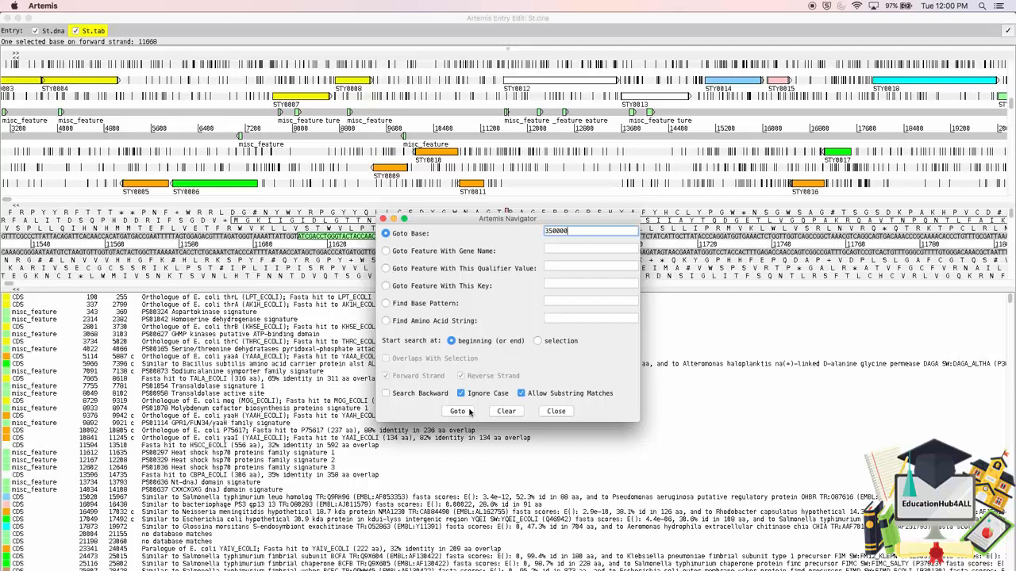
{"action": "left_click", "coordinate": [457, 411]}
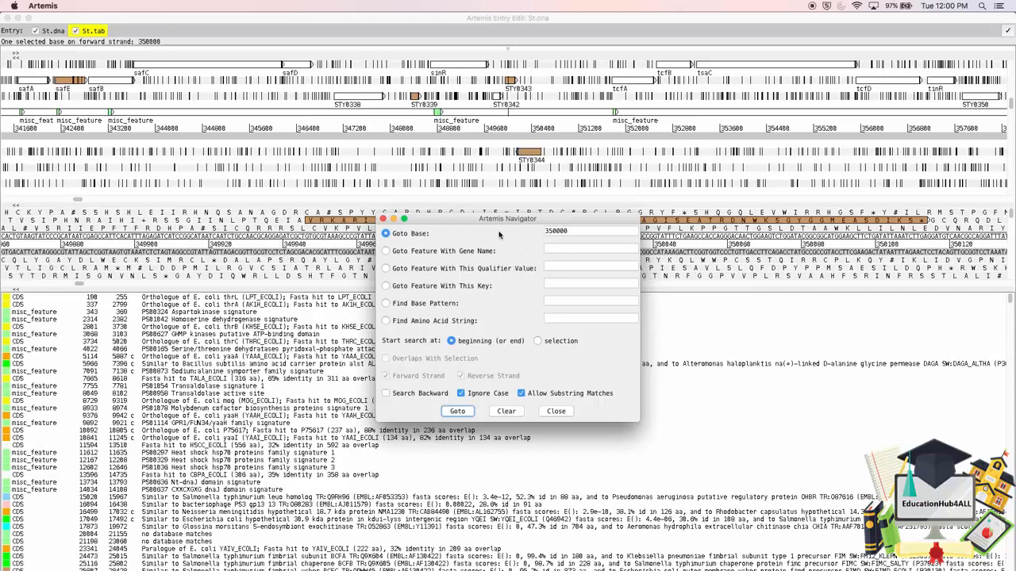
{"action": "left_click", "coordinate": [133, 7]}
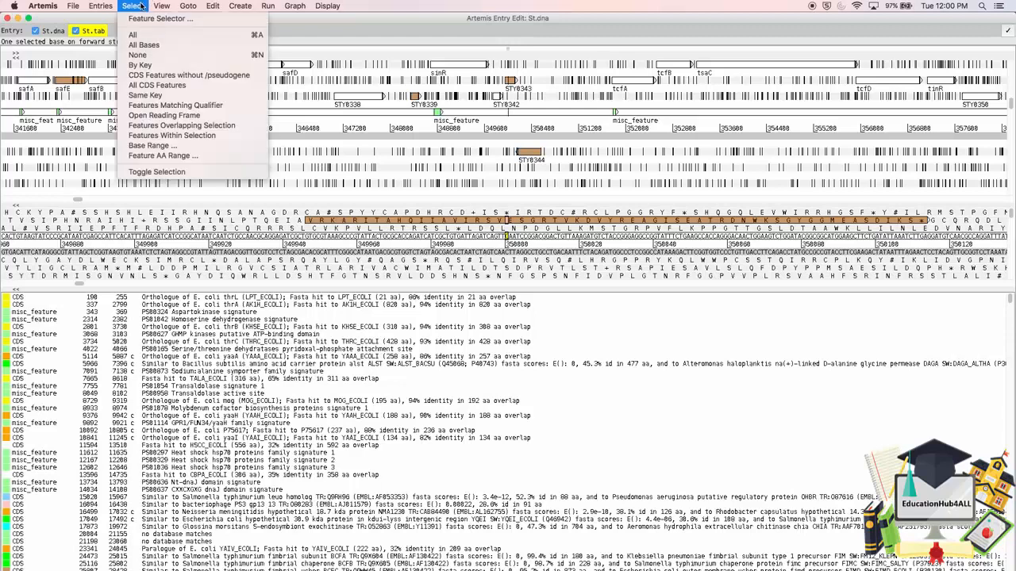
{"action": "mouse_move", "coordinate": [152, 146]}
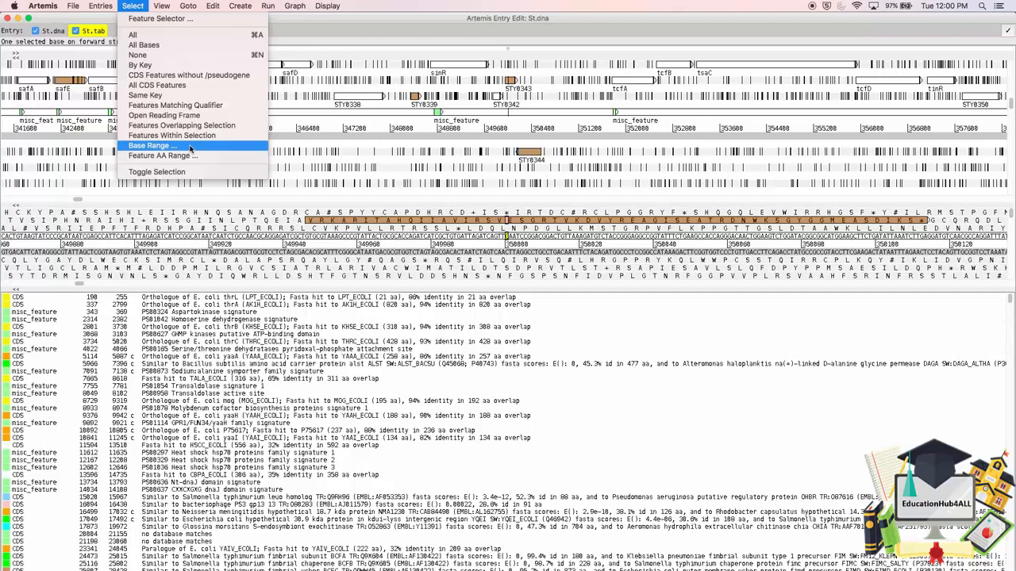
{"action": "mouse_move", "coordinate": [162, 156]}
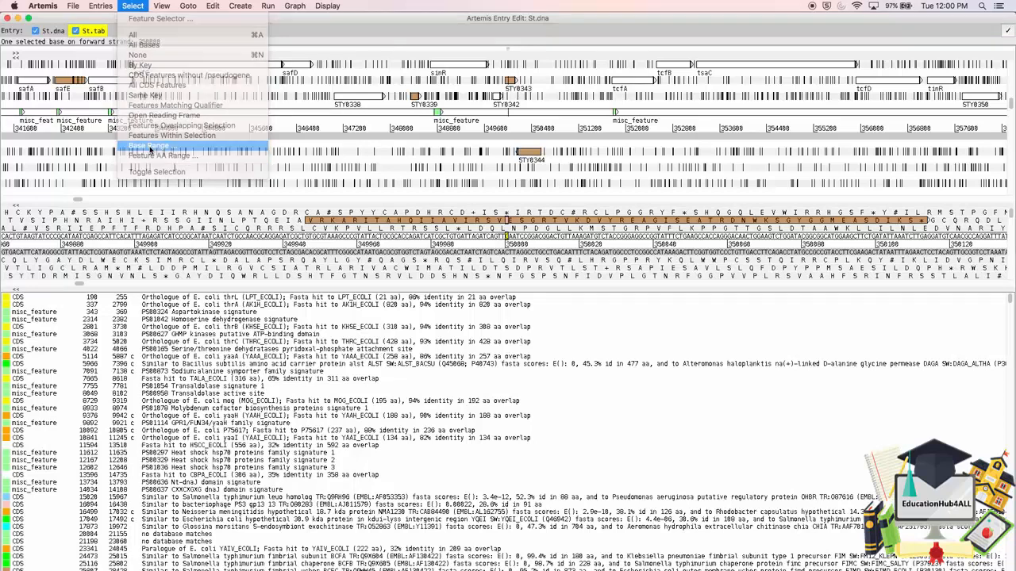
Step: Select the base range 2188349..2199532 on the forward strand
{"action": "left_click", "coordinate": [150, 146]}
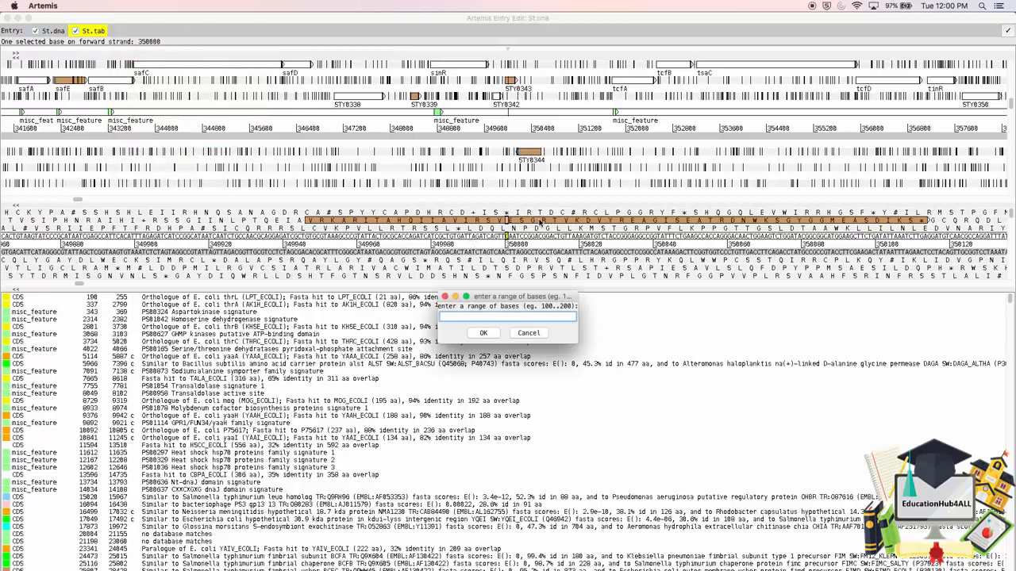
{"action": "type", "text": "2188349.."}
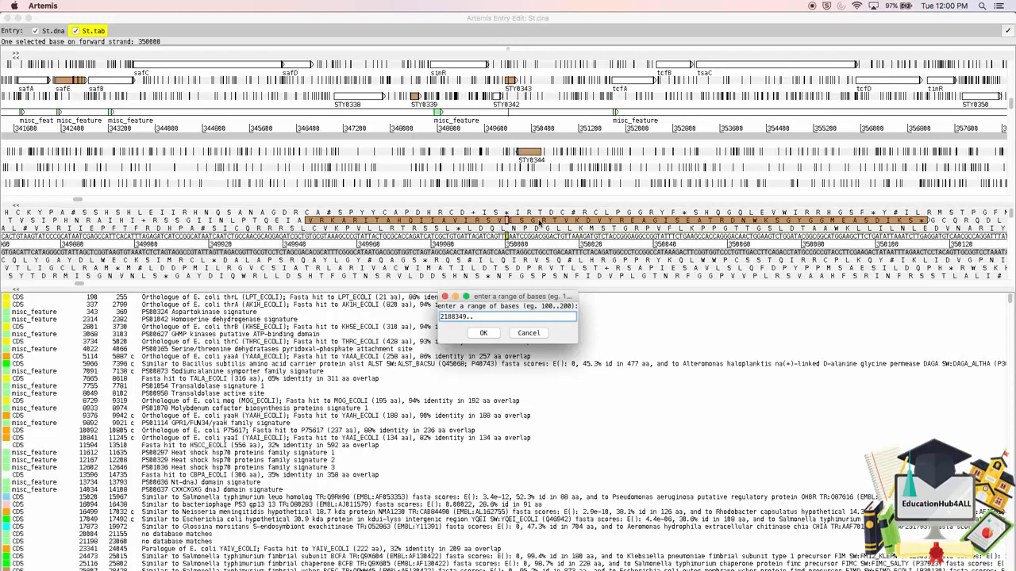
{"action": "type", "text": "2199512"}
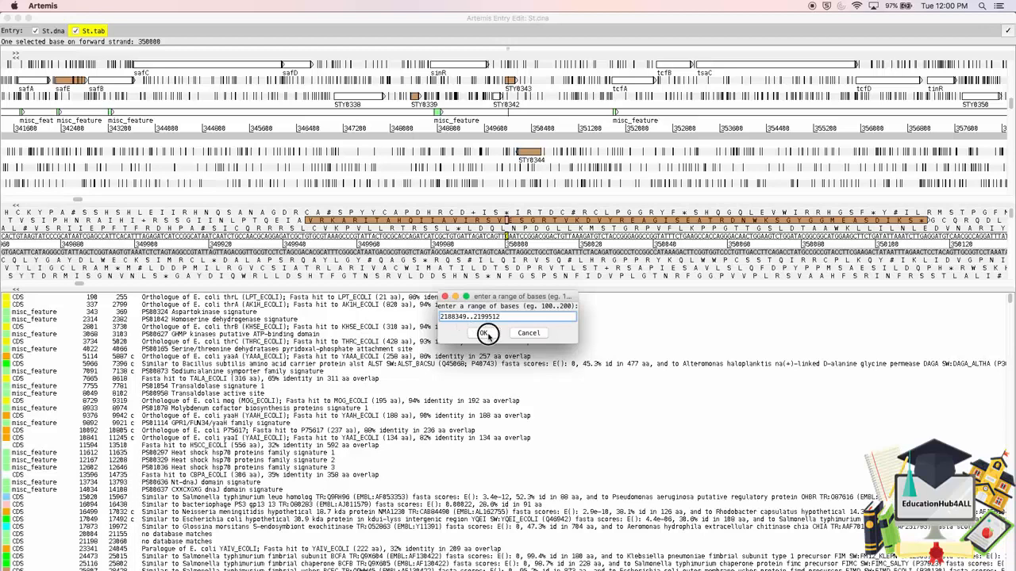
{"action": "left_click", "coordinate": [486, 333]}
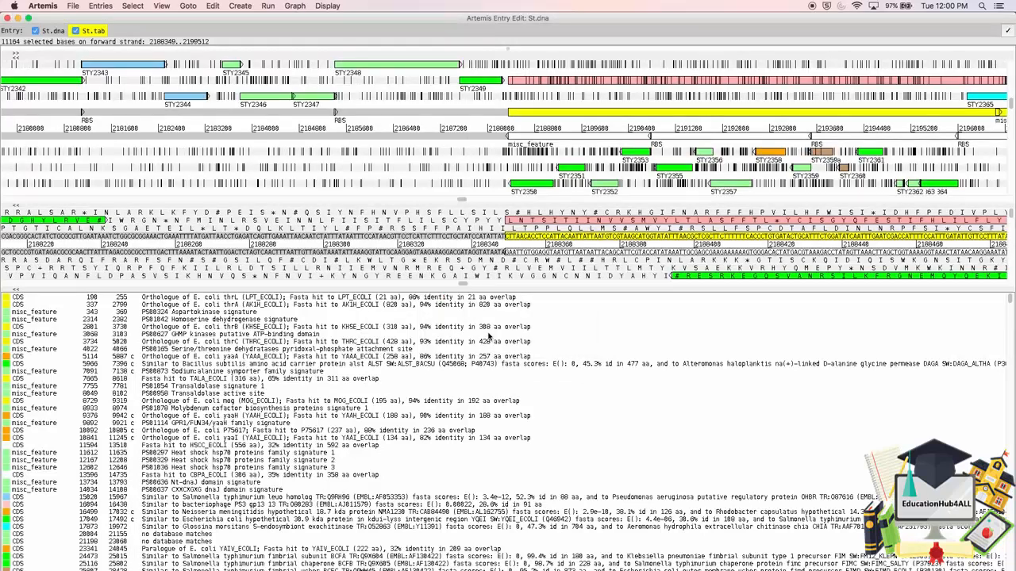
{"action": "mouse_move", "coordinate": [643, 276]}
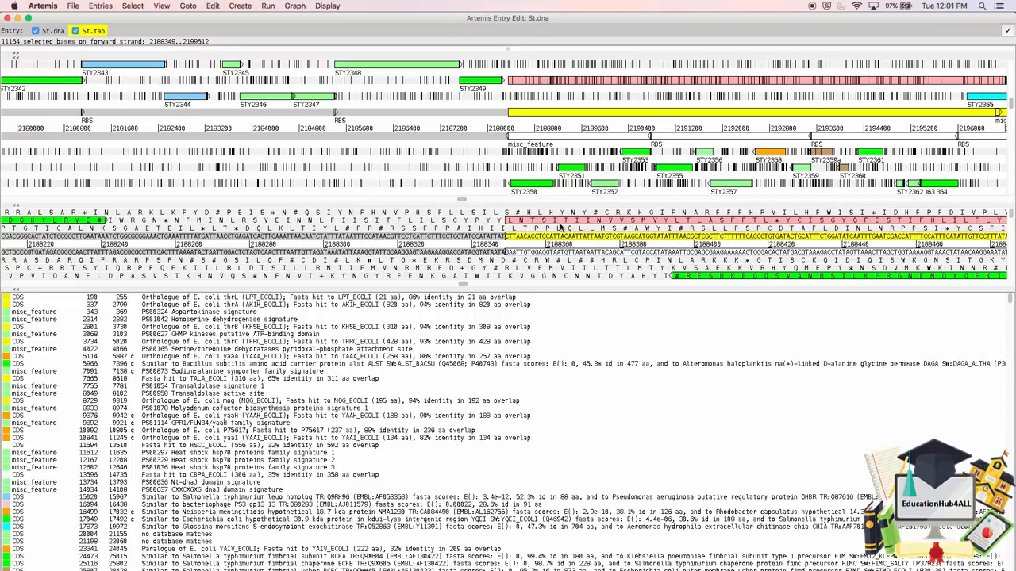
{"action": "mouse_move", "coordinate": [590, 81]}
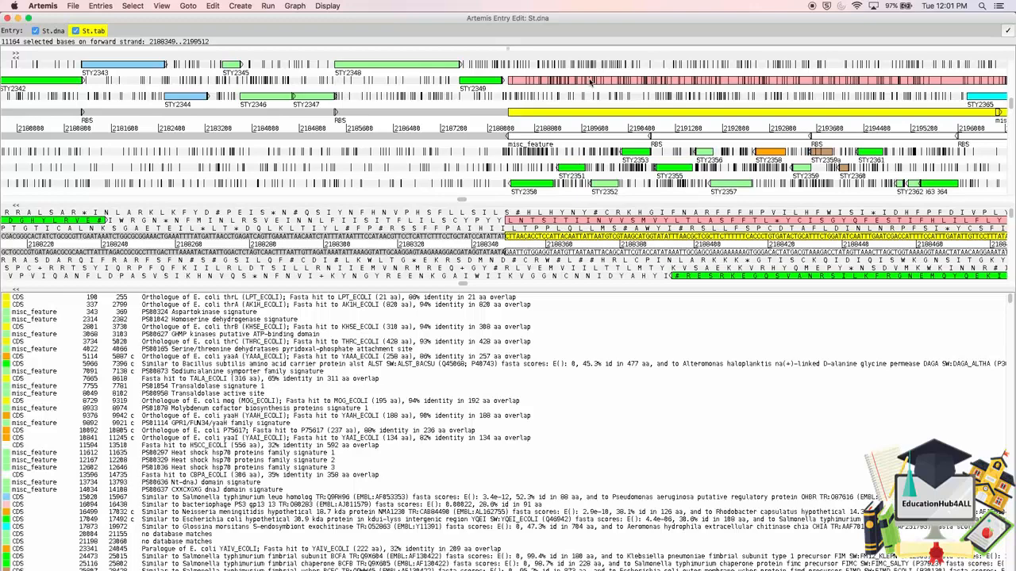
{"action": "mouse_move", "coordinate": [470, 209]}
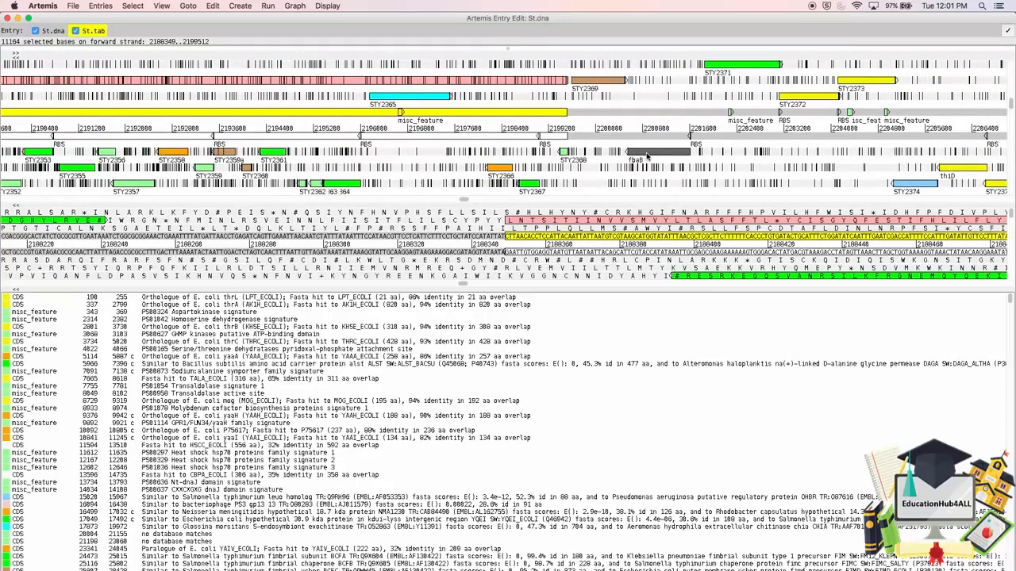
Step: Select fbaB in the feature list, reporting 1,053 bases and 350 amino acids
{"action": "left_click", "coordinate": [635, 152]}
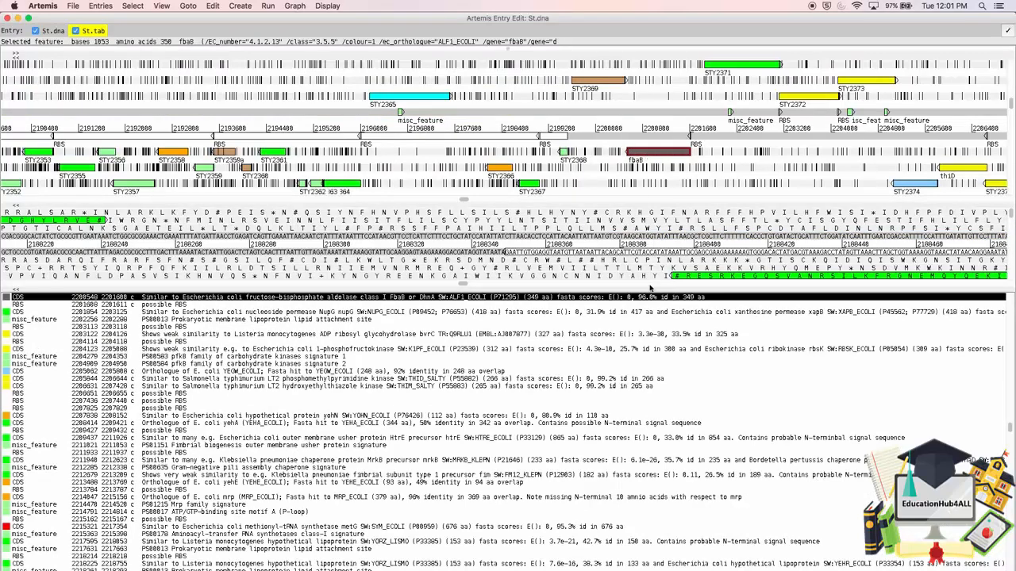
{"action": "mouse_move", "coordinate": [638, 302]}
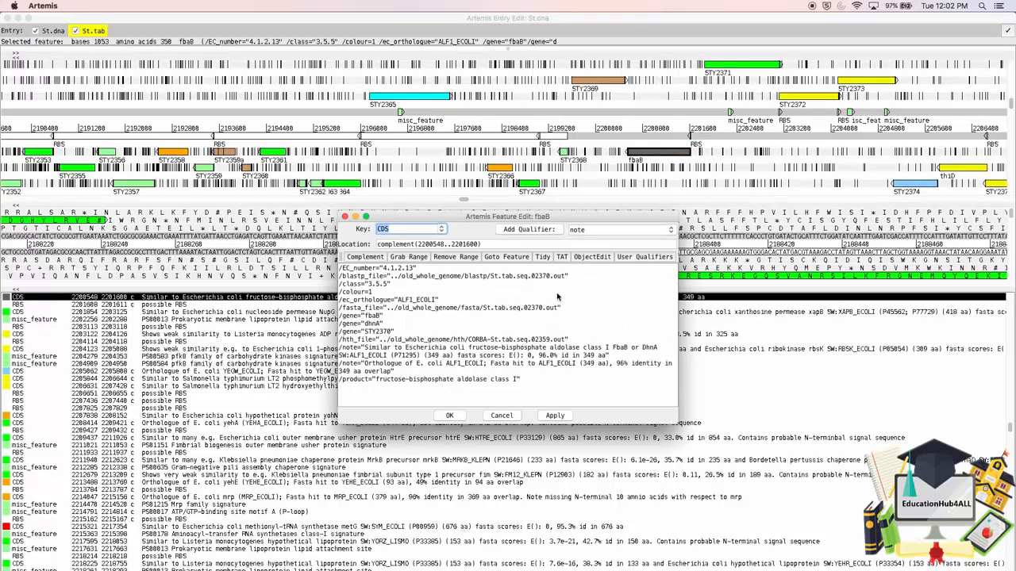
{"action": "mouse_move", "coordinate": [438, 285]}
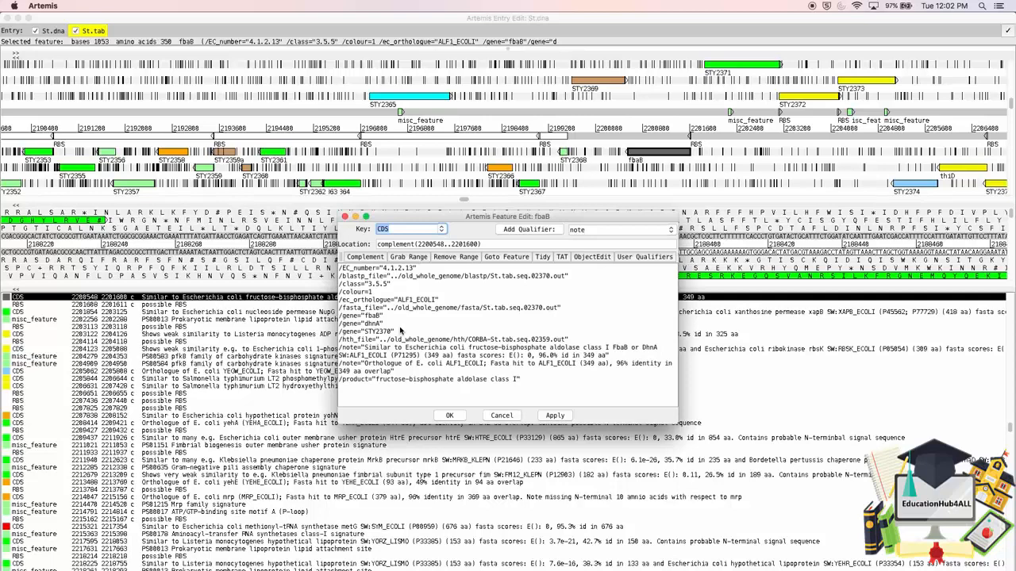
{"action": "mouse_move", "coordinate": [400, 331]}
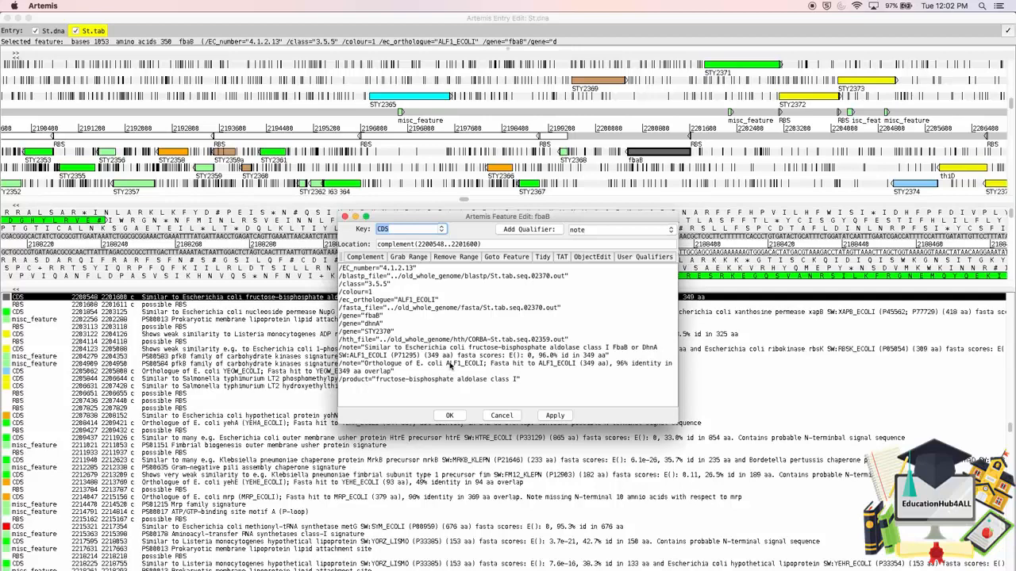
{"action": "mouse_move", "coordinate": [408, 394]}
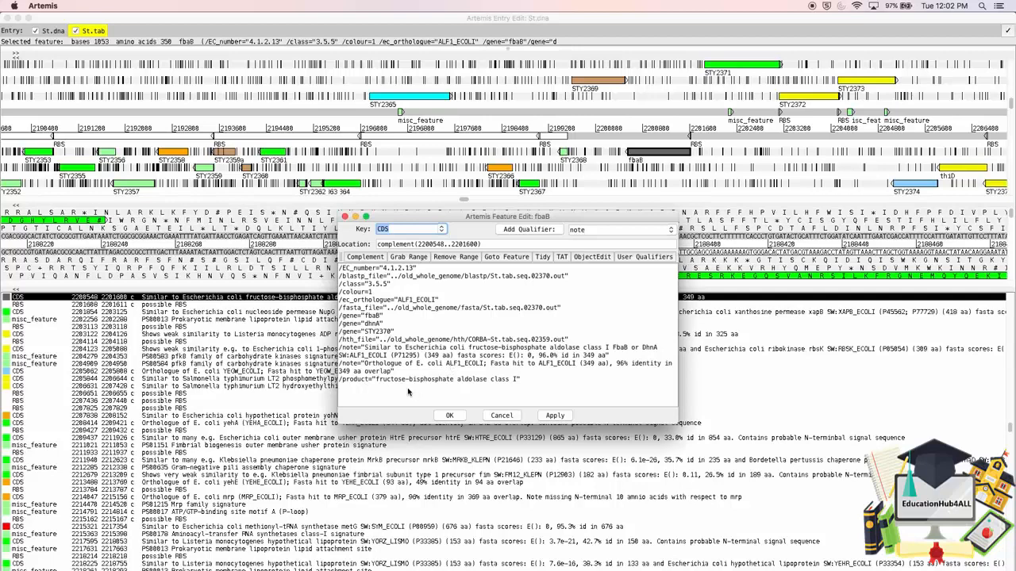
{"action": "mouse_move", "coordinate": [457, 387]}
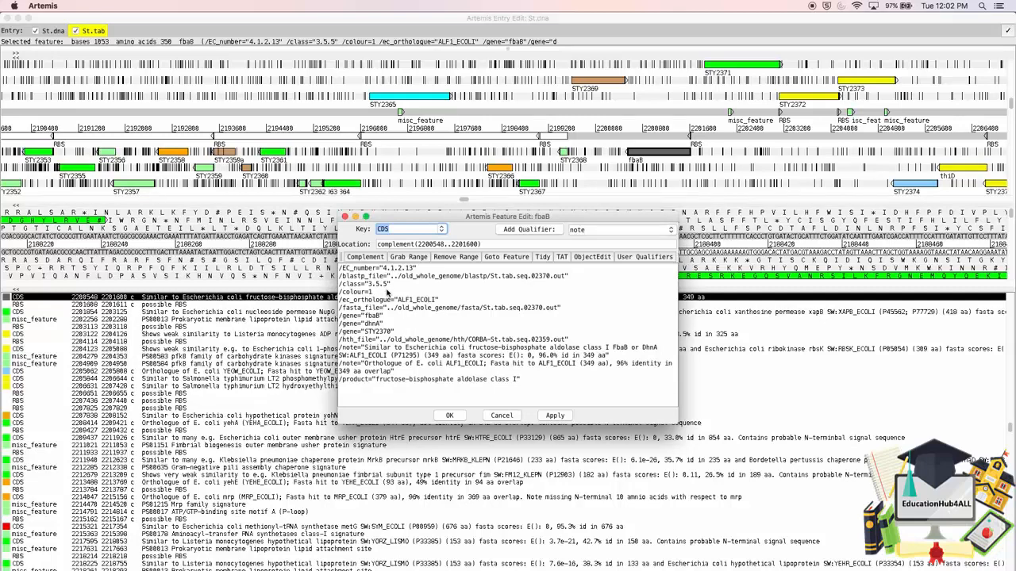
{"action": "mouse_move", "coordinate": [454, 371]}
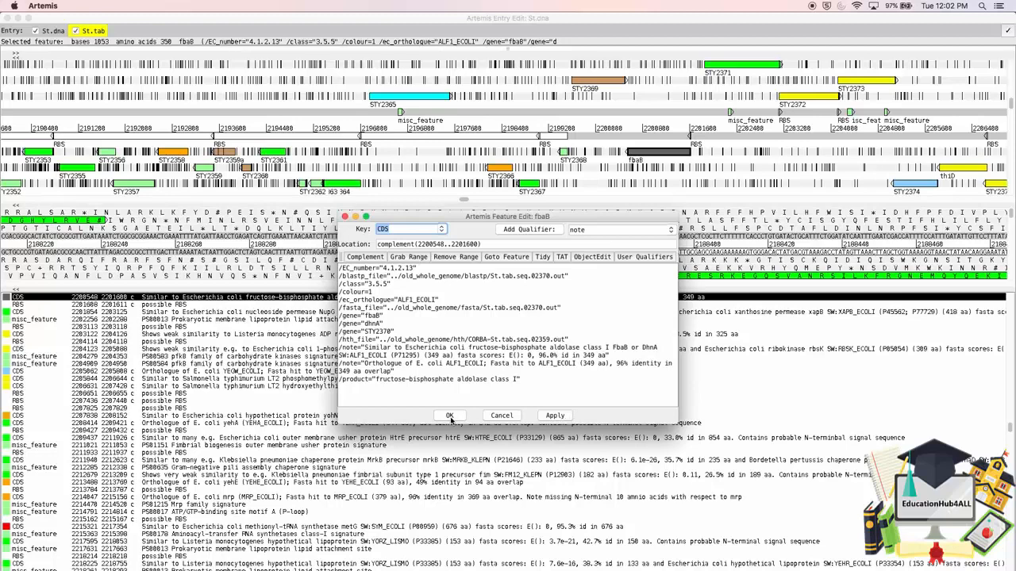
{"action": "left_click", "coordinate": [449, 416]}
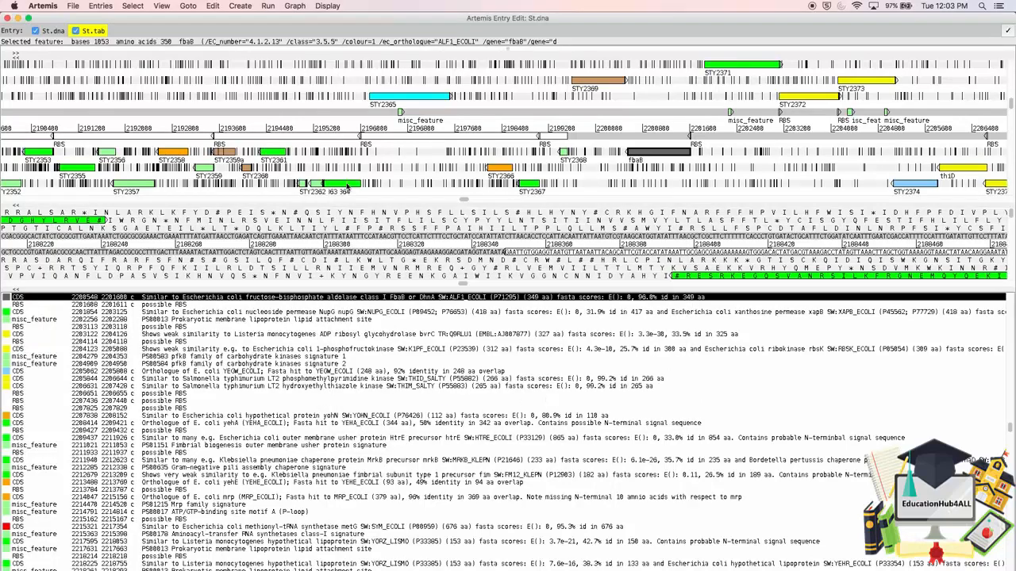
{"action": "left_click", "coordinate": [162, 7]}
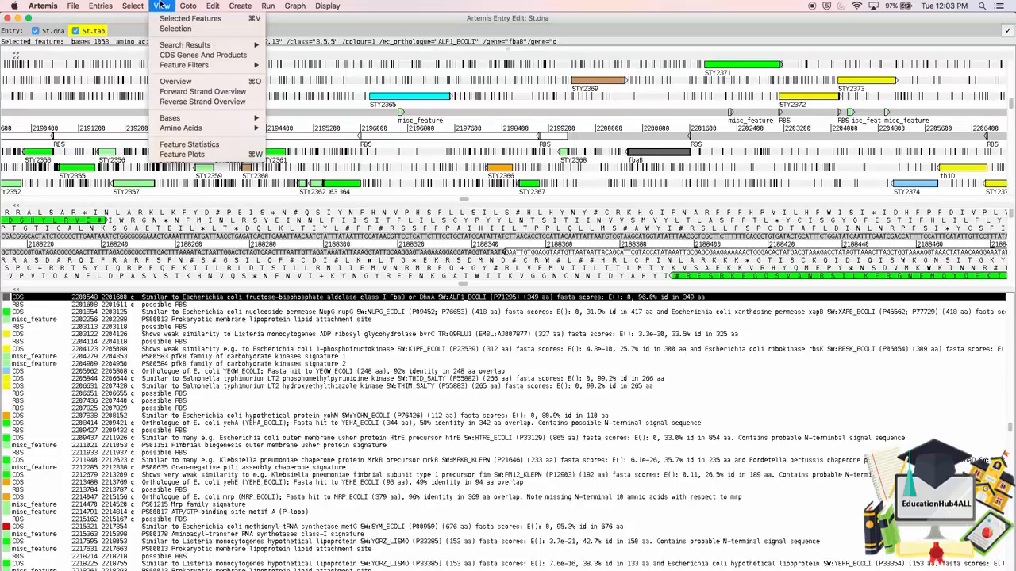
{"action": "mouse_move", "coordinate": [203, 102]}
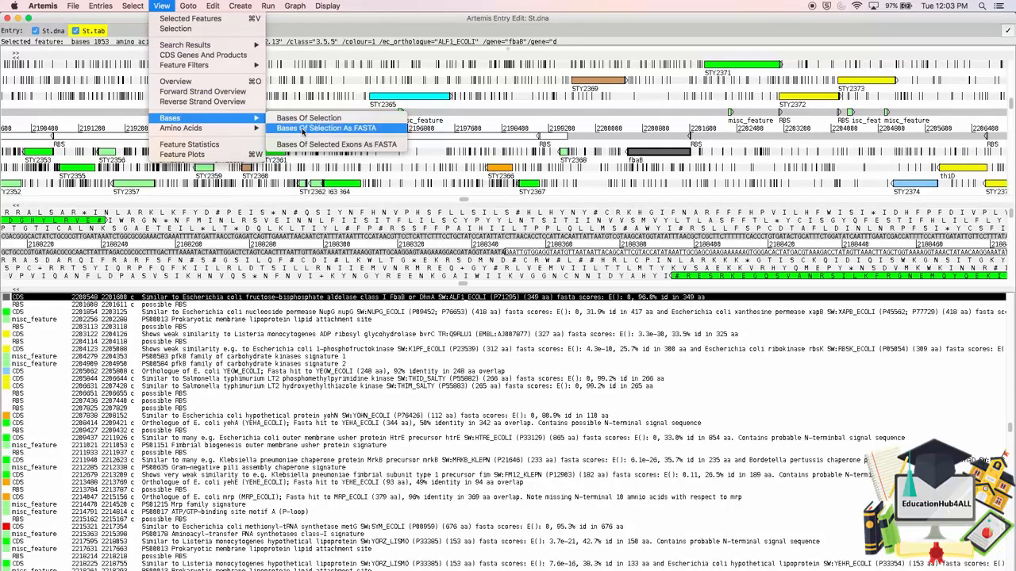
{"action": "left_click", "coordinate": [325, 127]}
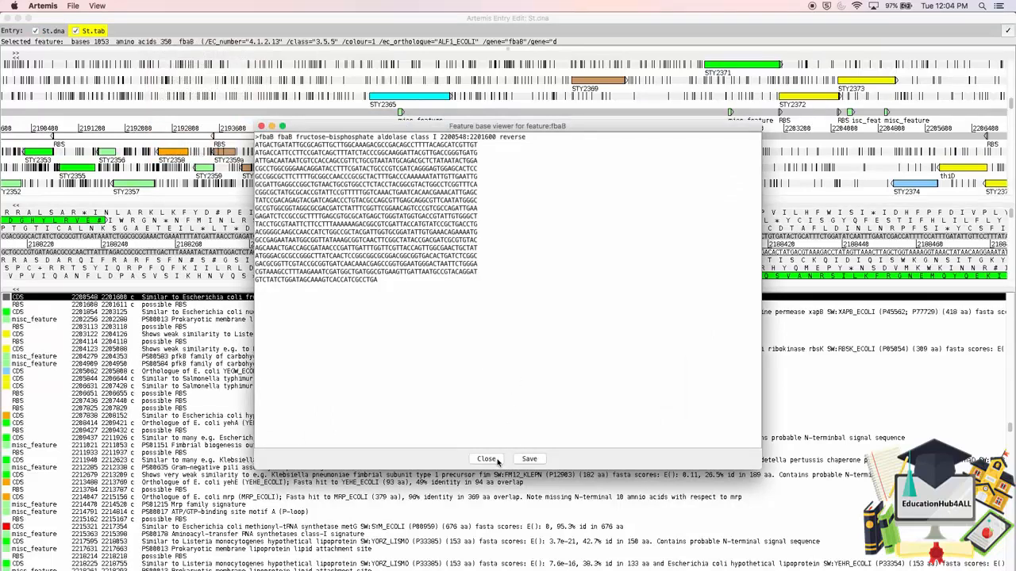
{"action": "left_click", "coordinate": [485, 459]}
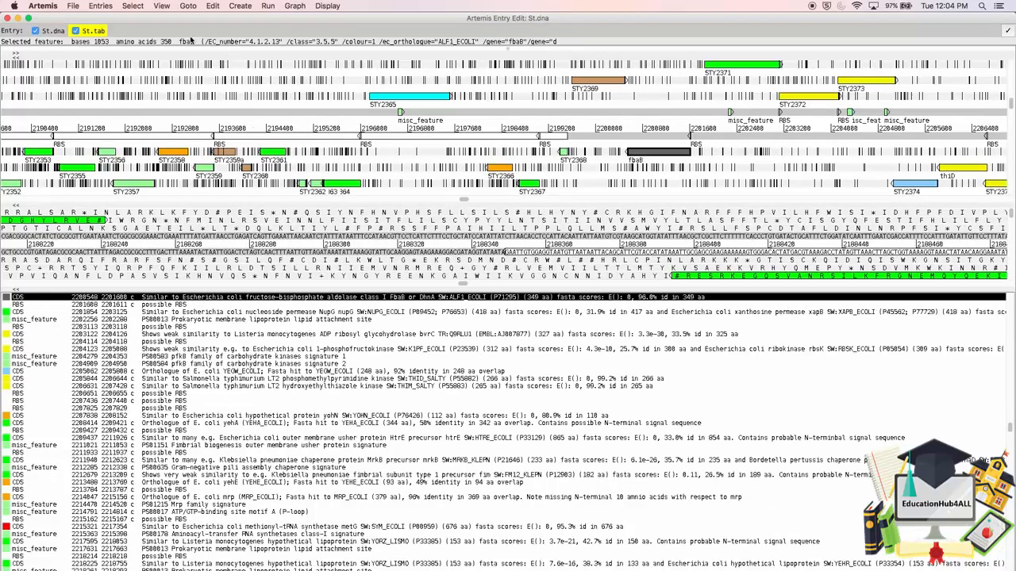
{"action": "left_click", "coordinate": [162, 6]}
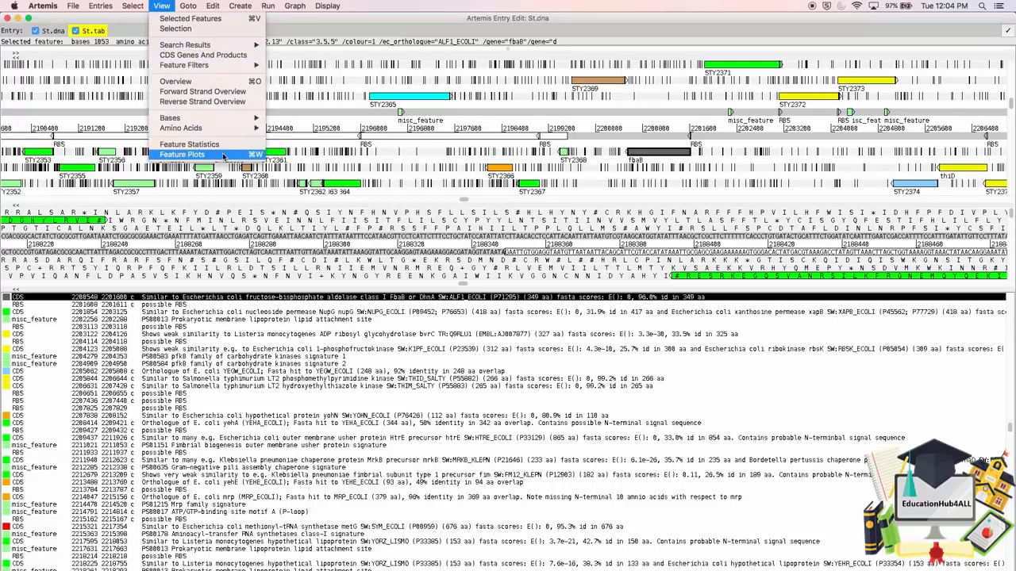
{"action": "left_click", "coordinate": [181, 154]}
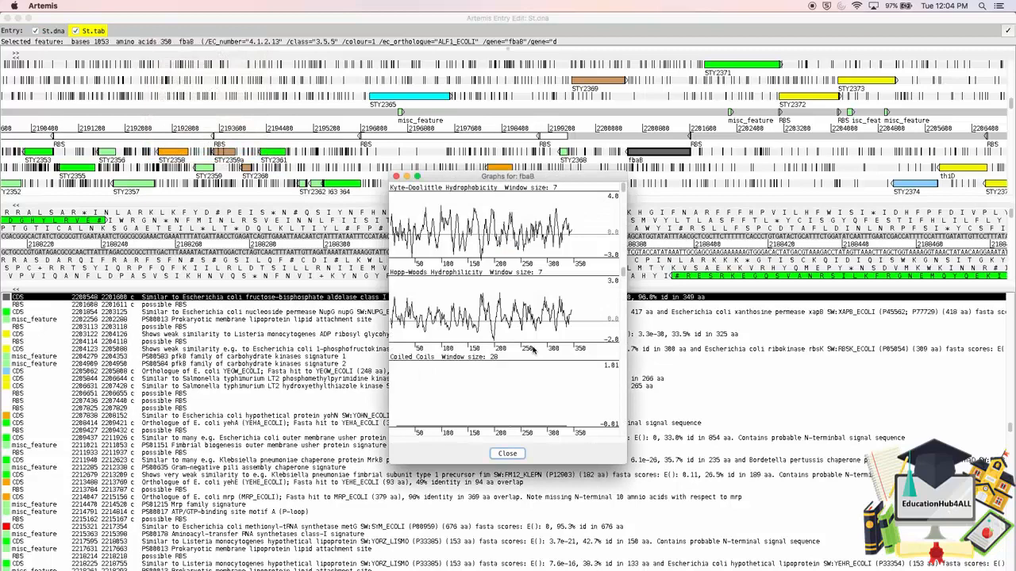
{"action": "mouse_move", "coordinate": [484, 241]}
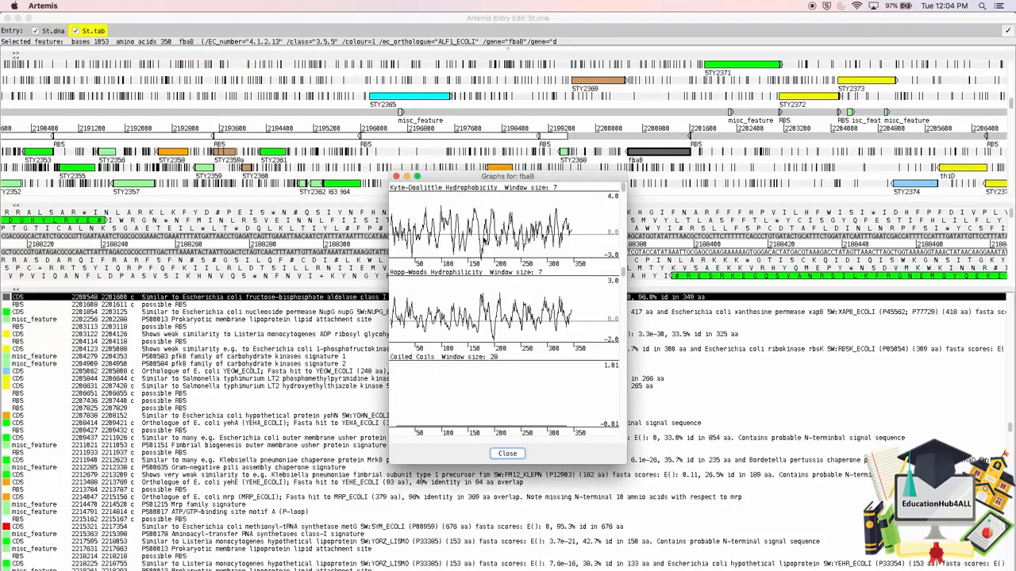
{"action": "mouse_move", "coordinate": [484, 317]}
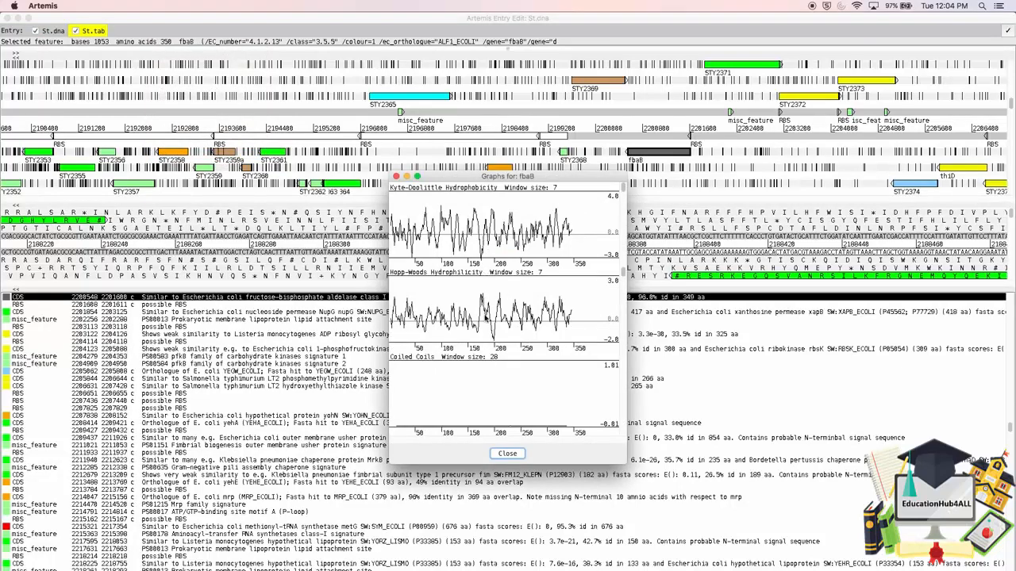
{"action": "mouse_move", "coordinate": [611, 235]}
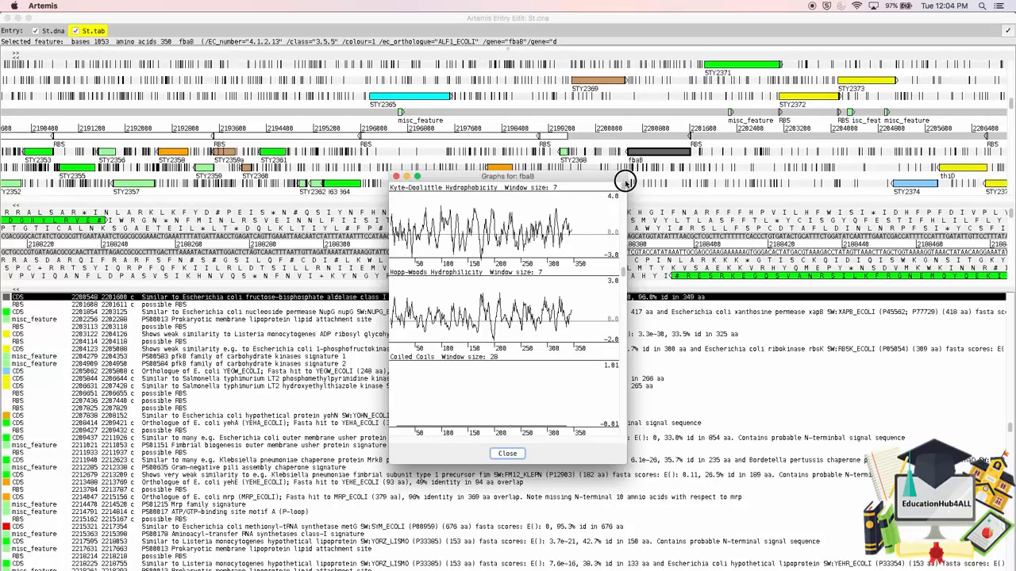
{"action": "mouse_move", "coordinate": [520, 404]}
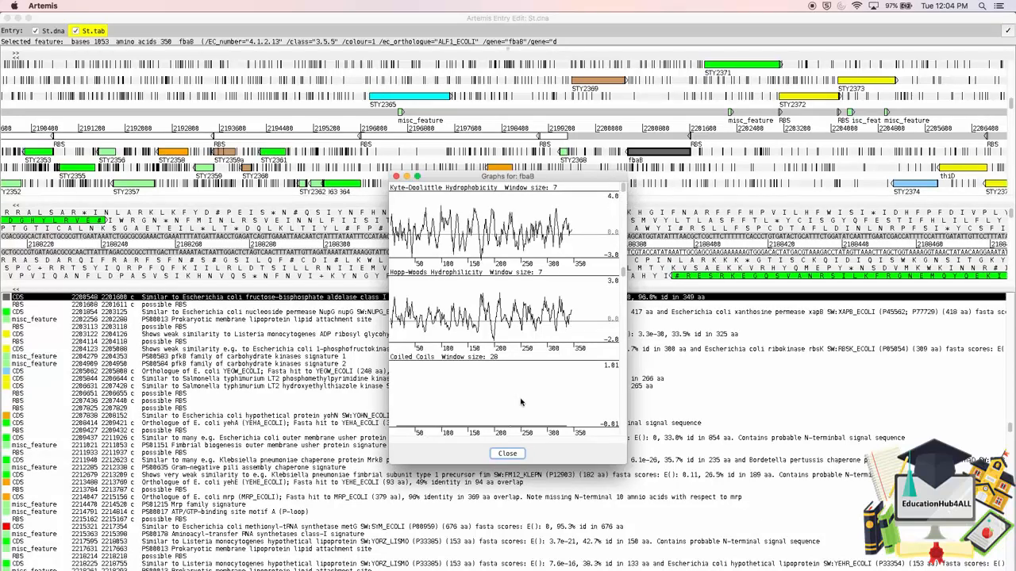
{"action": "left_click", "coordinate": [508, 454]}
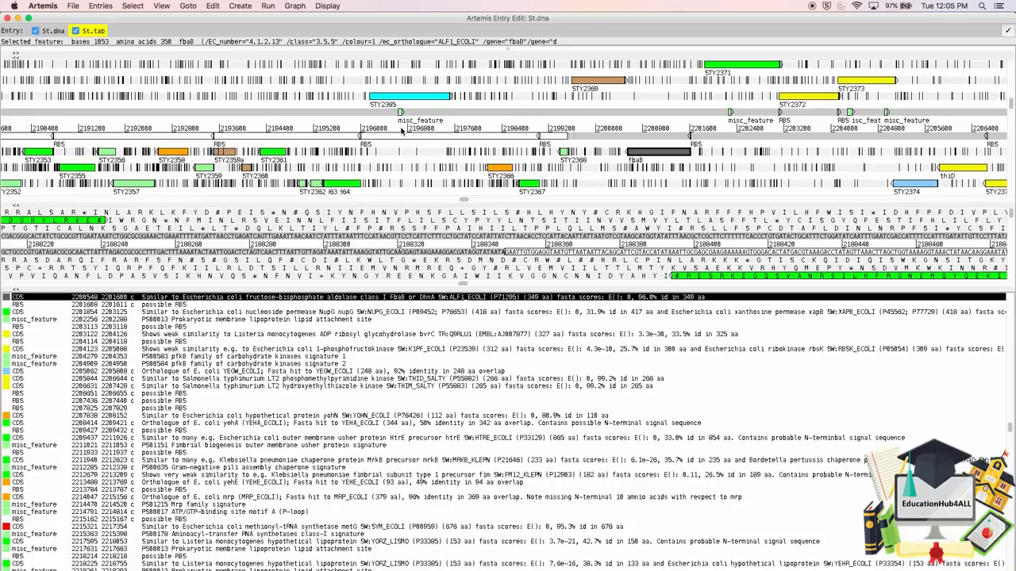
{"action": "mouse_move", "coordinate": [399, 132]}
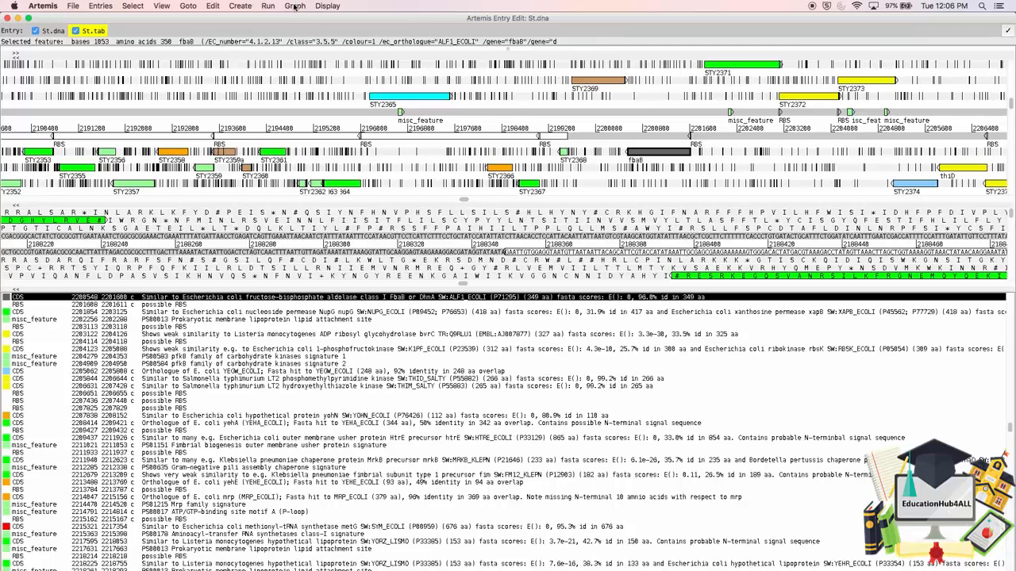
Step: Turn on the GC Content (%) graph above the feature tracks
{"action": "left_click", "coordinate": [295, 7]}
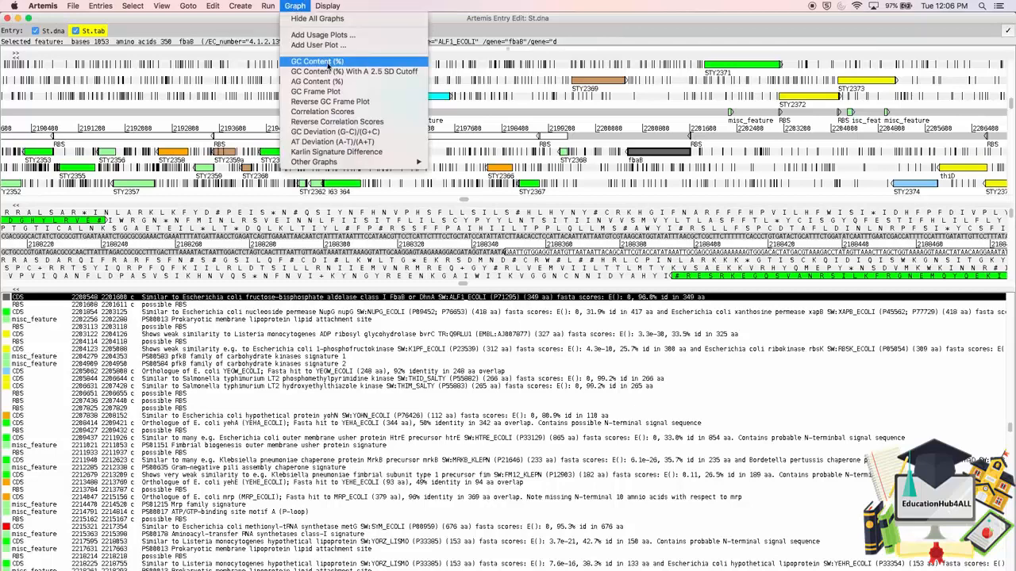
{"action": "left_click", "coordinate": [316, 60]}
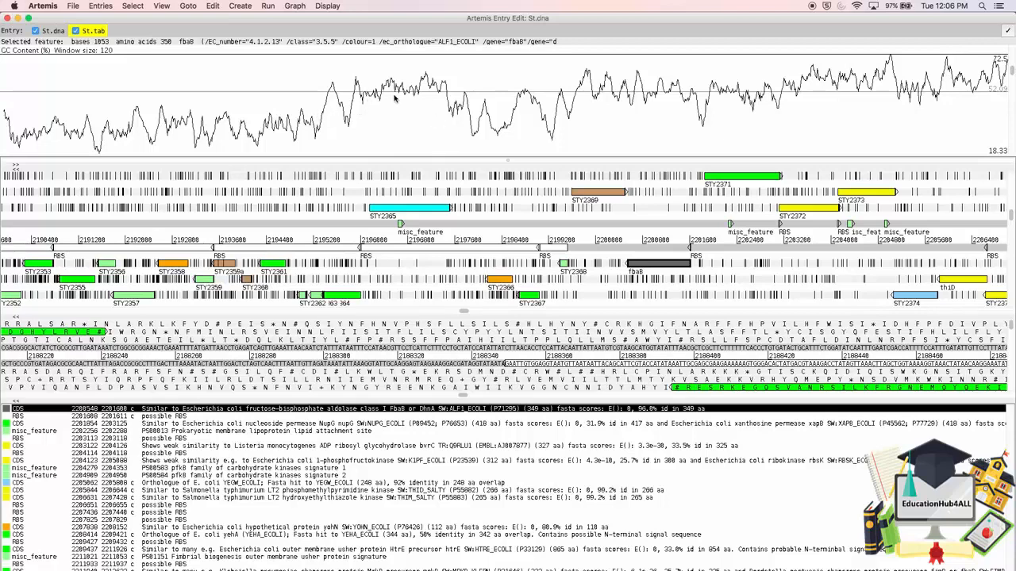
{"action": "mouse_move", "coordinate": [914, 149]}
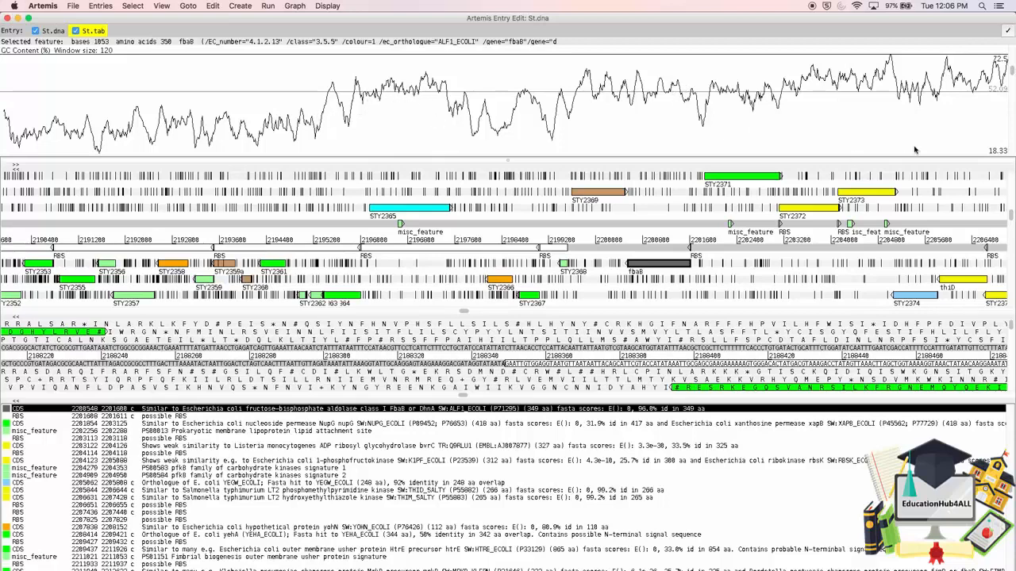